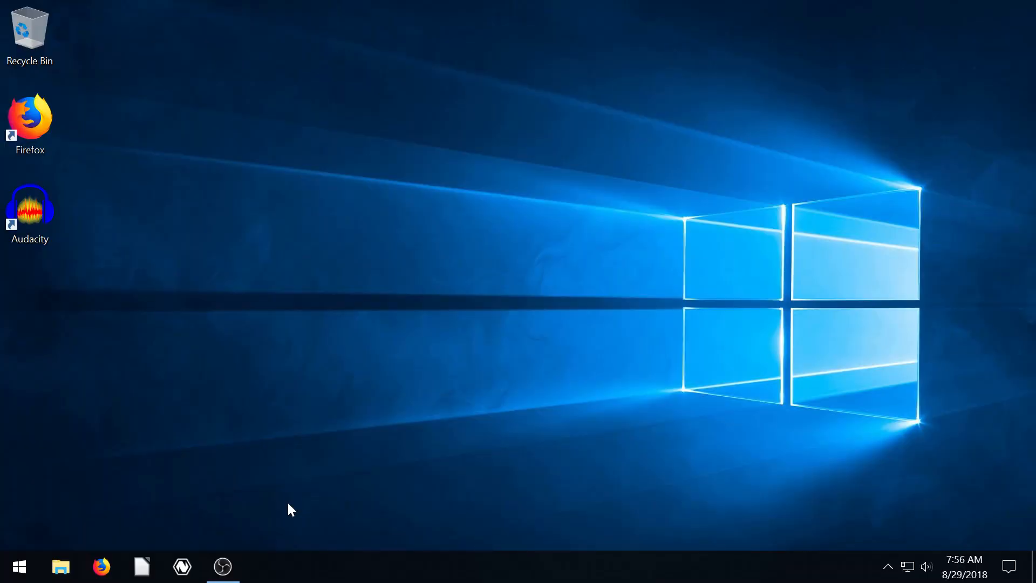
pyautogui.moveTo(97, 319)
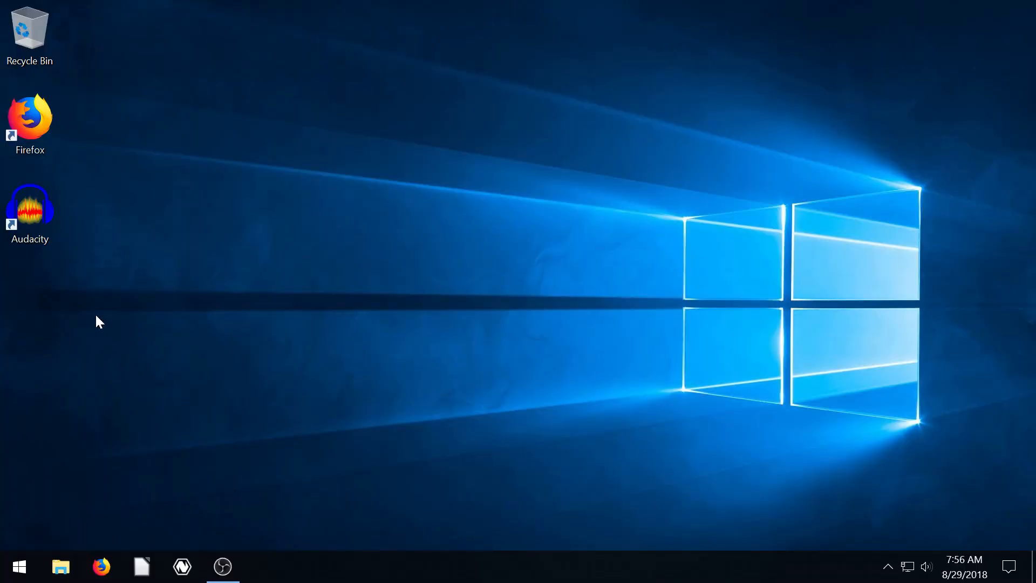
# Launch Audacity from the desktop shortcut into an empty project.
pyautogui.doubleClick(30, 205)
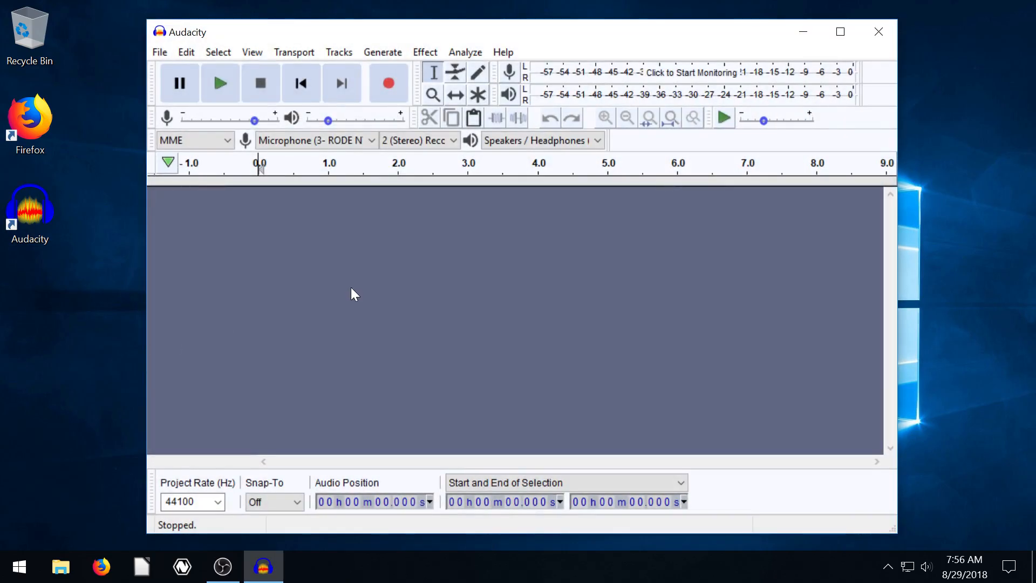
pyautogui.moveTo(620, 350)
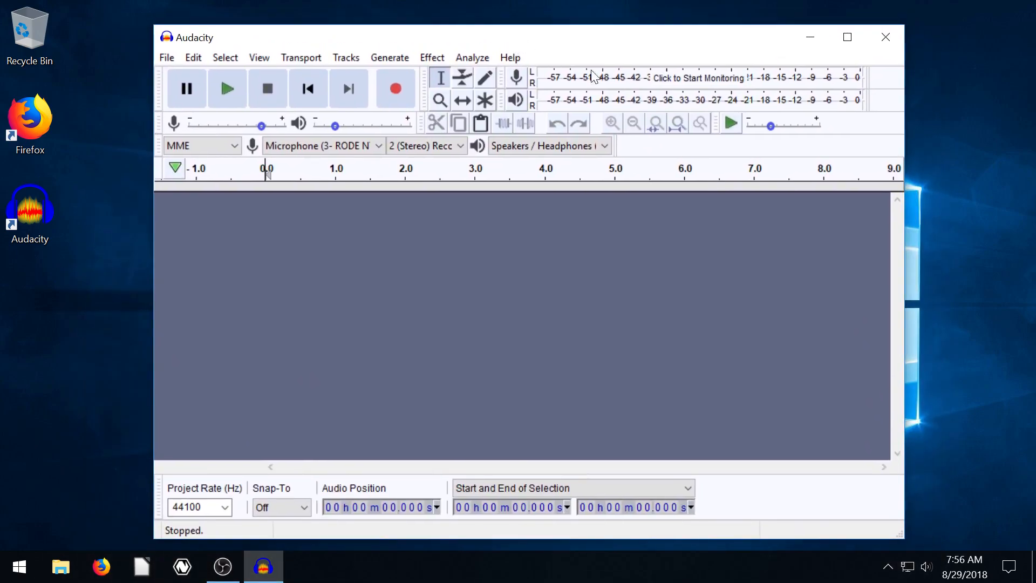
pyautogui.moveTo(845, 263)
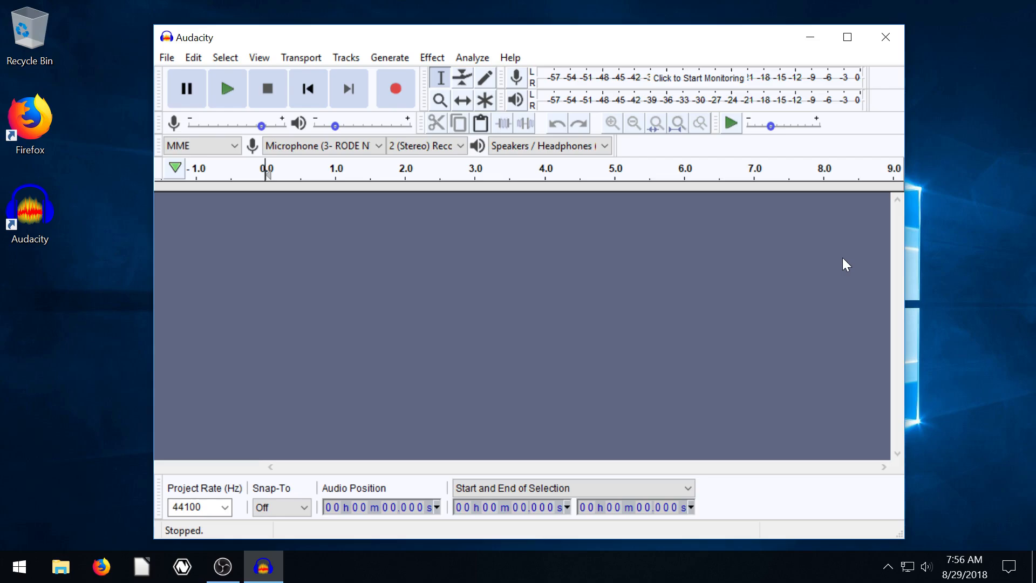
pyautogui.moveTo(516, 306)
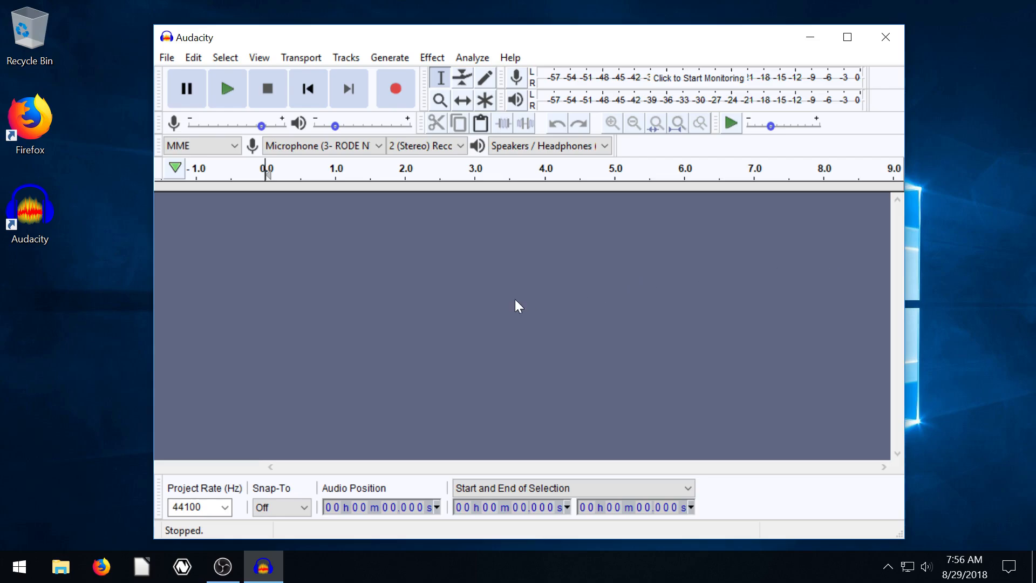
pyautogui.moveTo(501, 294)
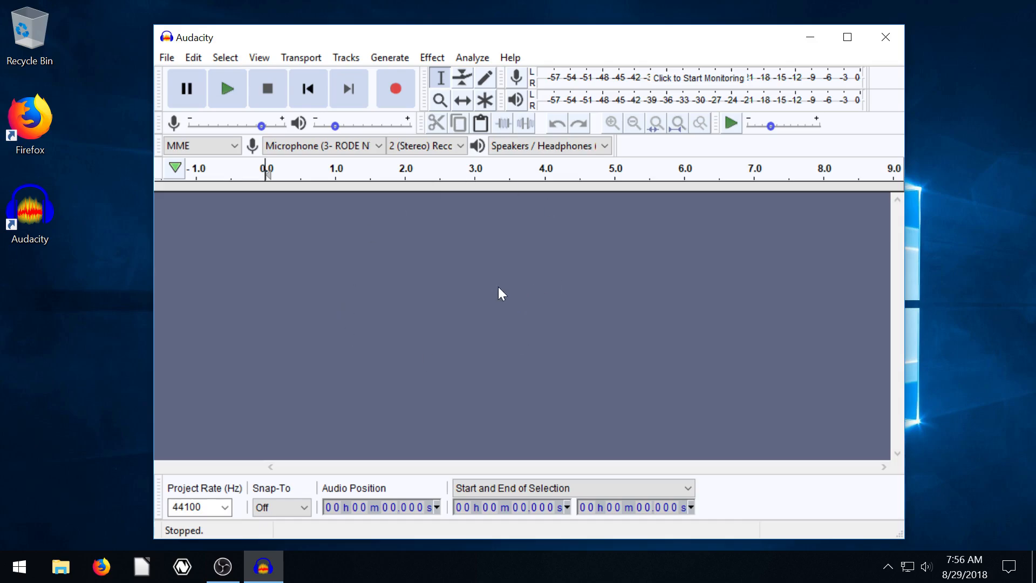
pyautogui.moveTo(333, 288)
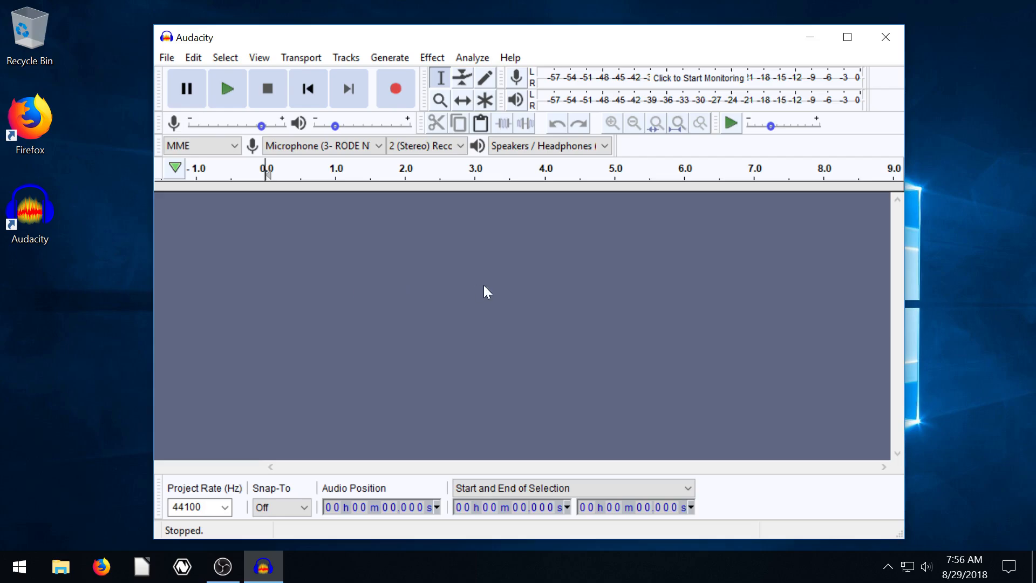
pyautogui.moveTo(453, 253)
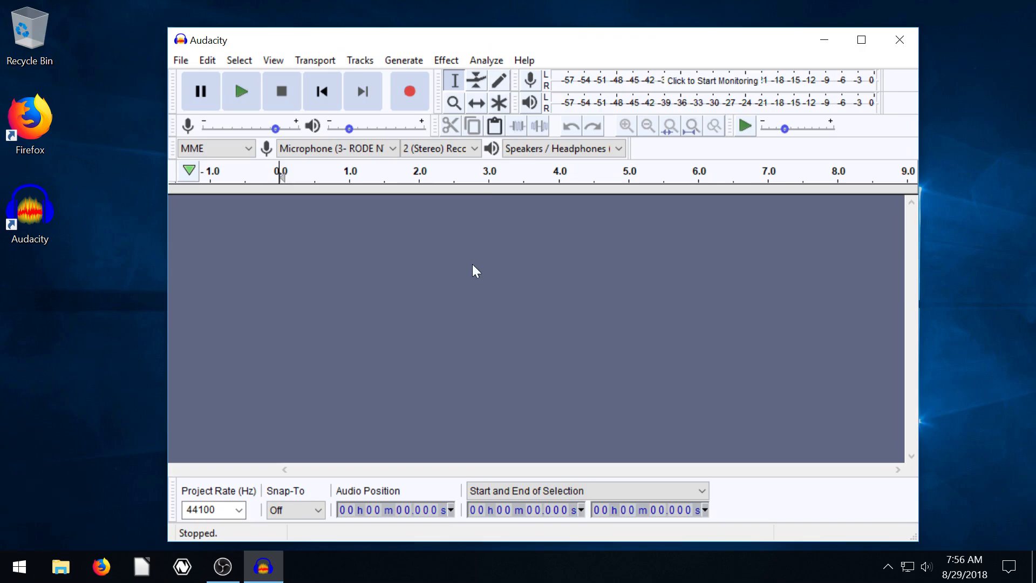
pyautogui.moveTo(572, 465)
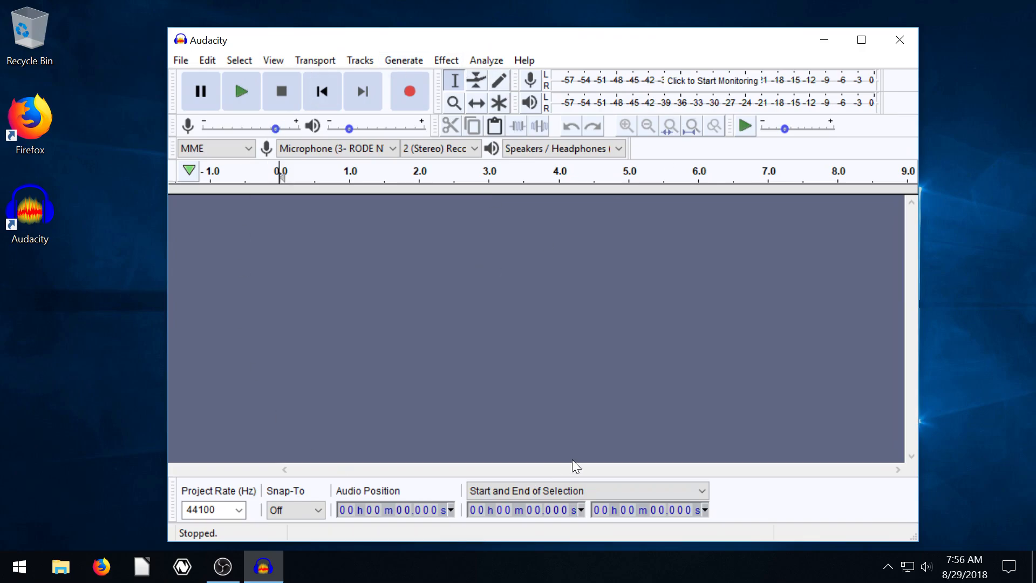
pyautogui.moveTo(367, 128); pyautogui.dragTo(350, 129)
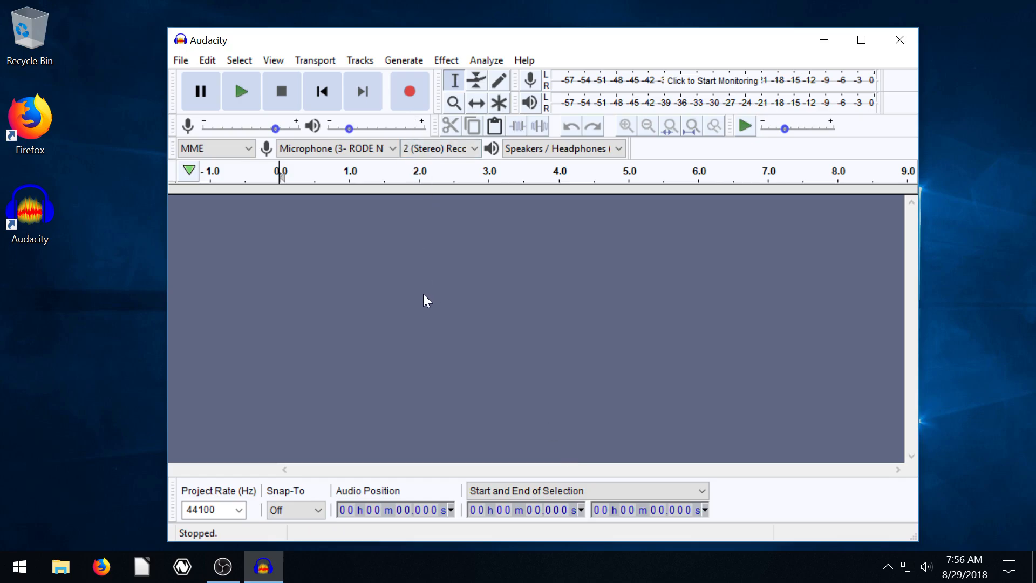
pyautogui.moveTo(325, 96)
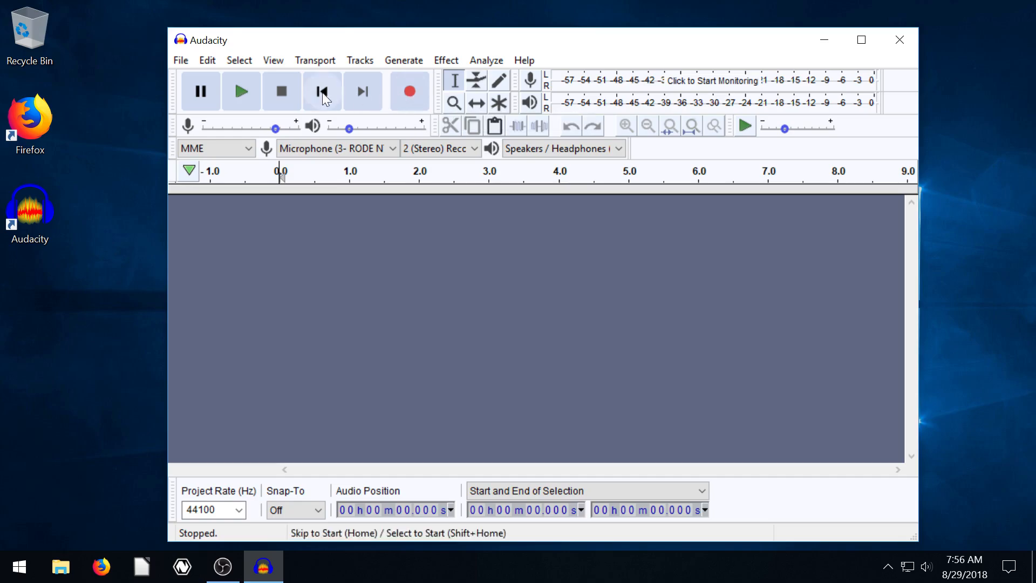
pyautogui.moveTo(413, 97)
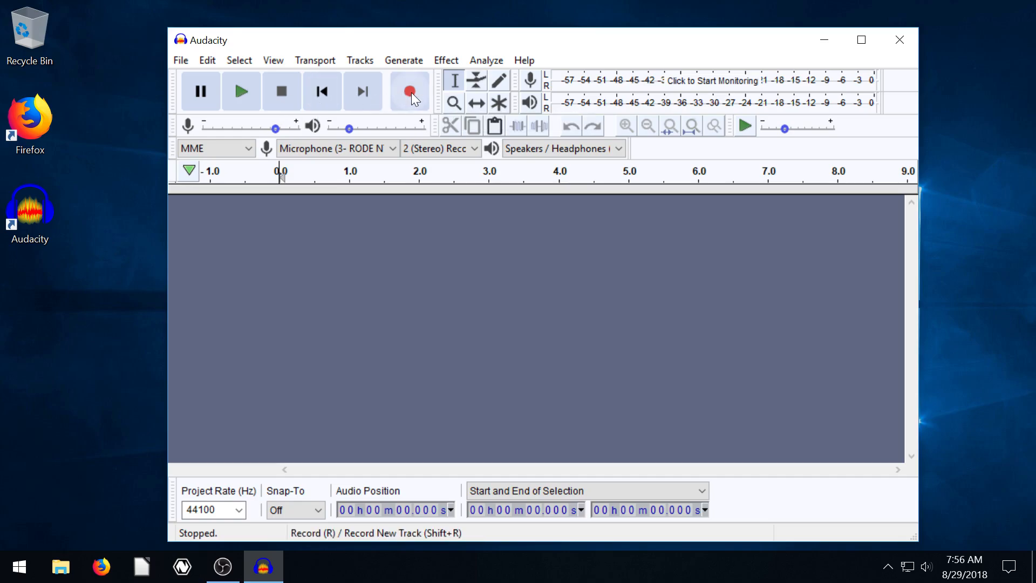
# Record a three-second stereo voice clip on a new track and play it back once.
pyautogui.click(410, 90)
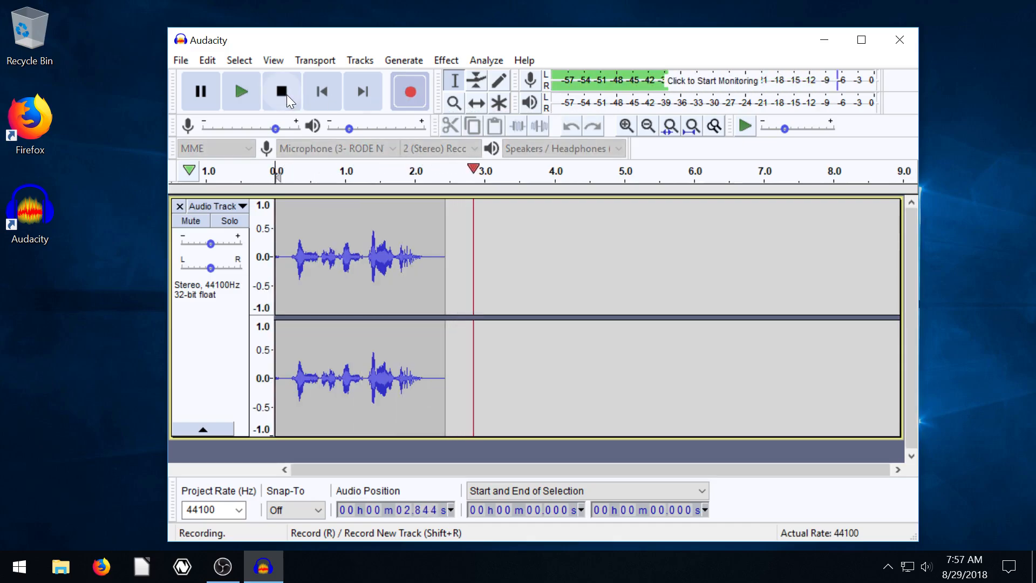
pyautogui.click(281, 91)
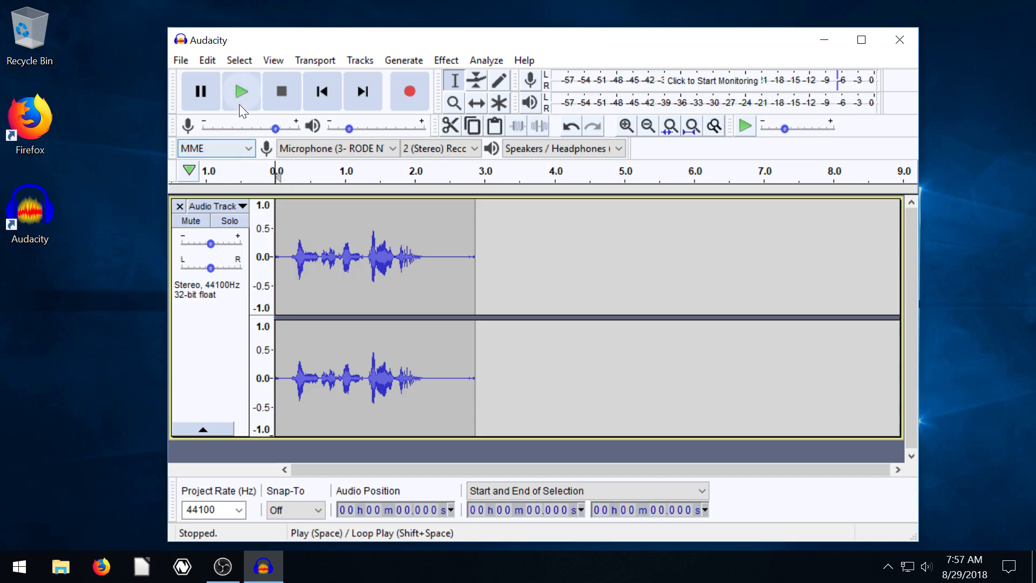
pyautogui.click(242, 91)
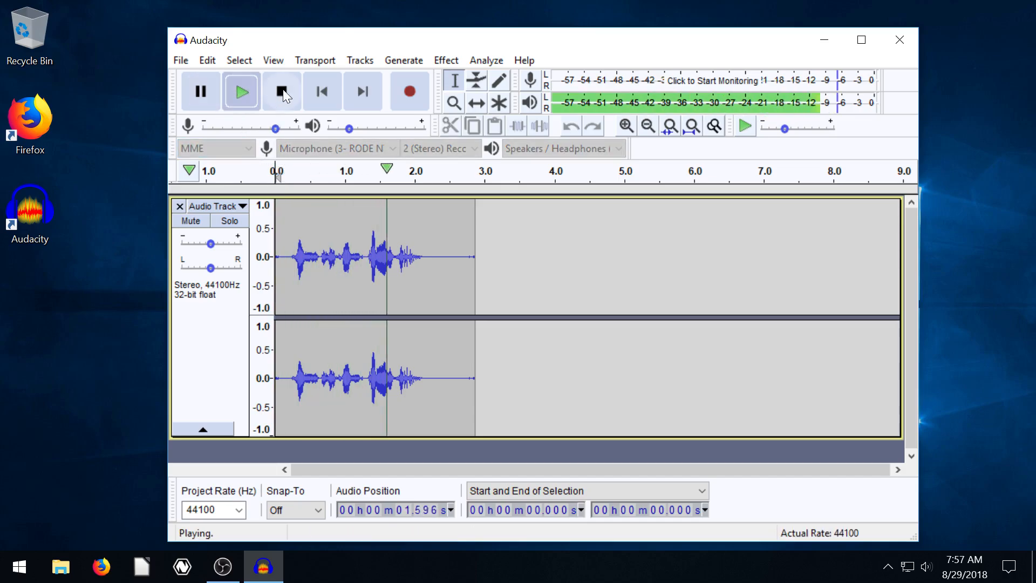
pyautogui.click(281, 90)
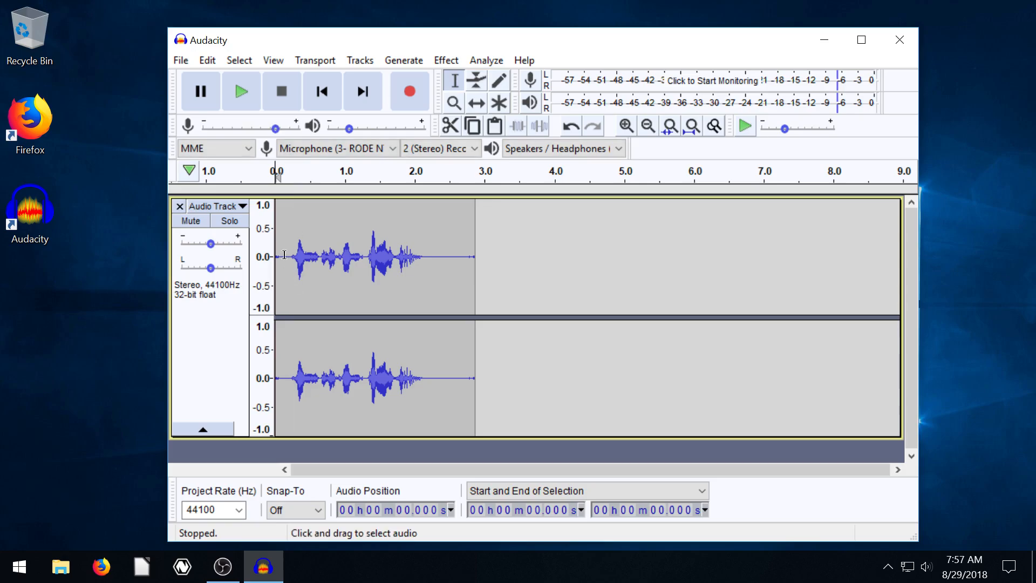
pyautogui.moveTo(324, 257)
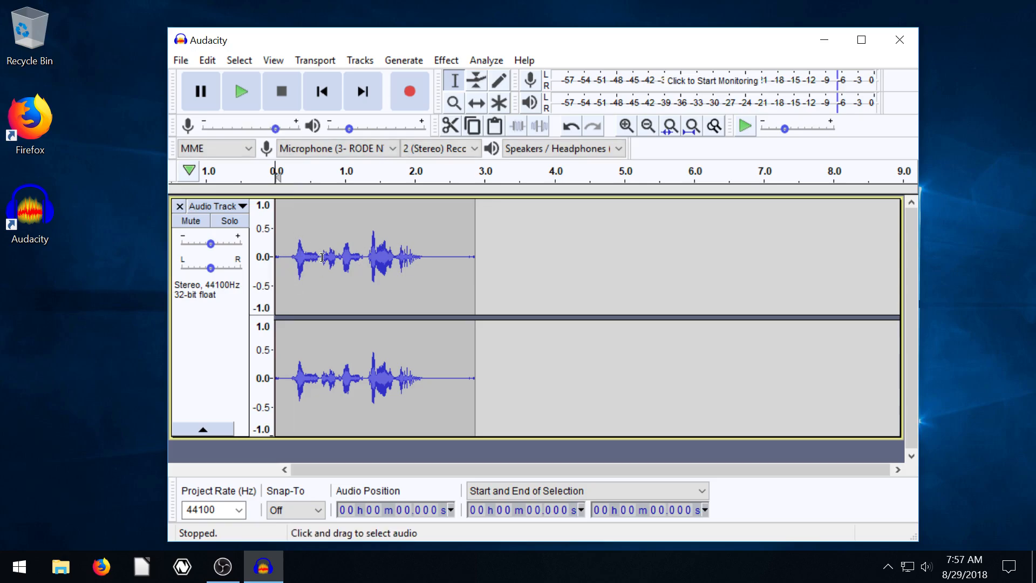
pyautogui.moveTo(569, 259)
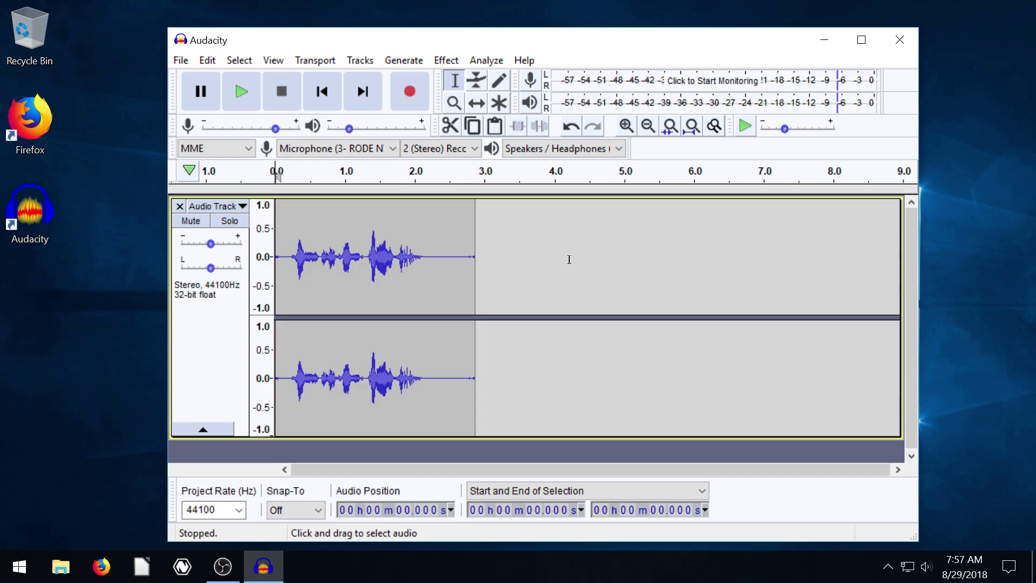
pyautogui.moveTo(518, 257)
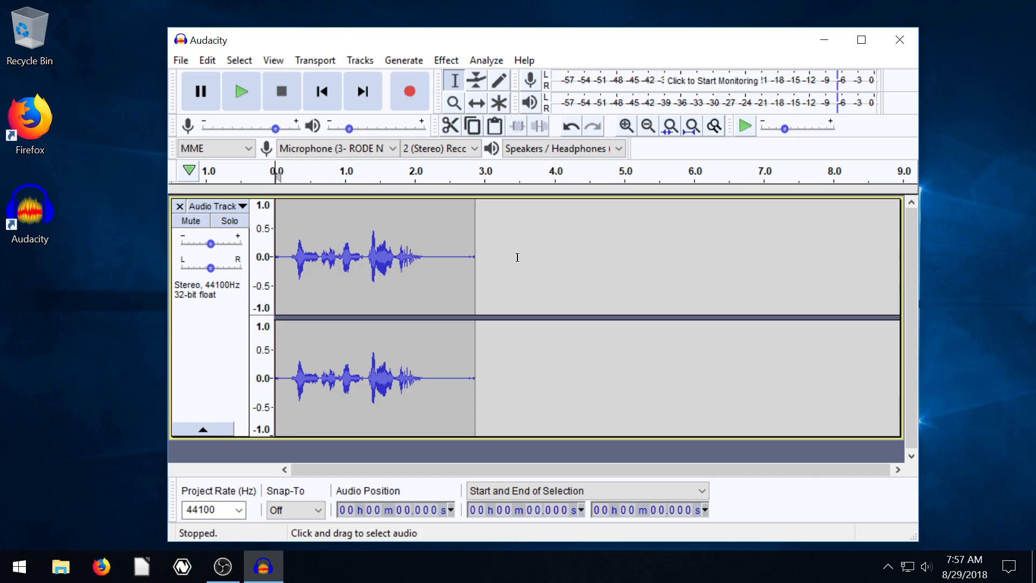
pyautogui.moveTo(493, 257)
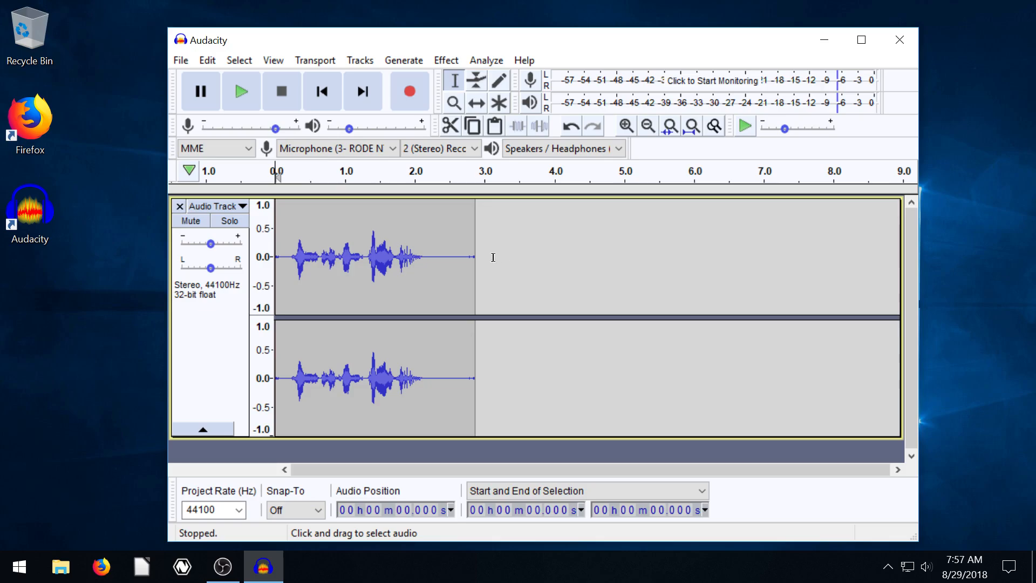
pyautogui.moveTo(314, 257)
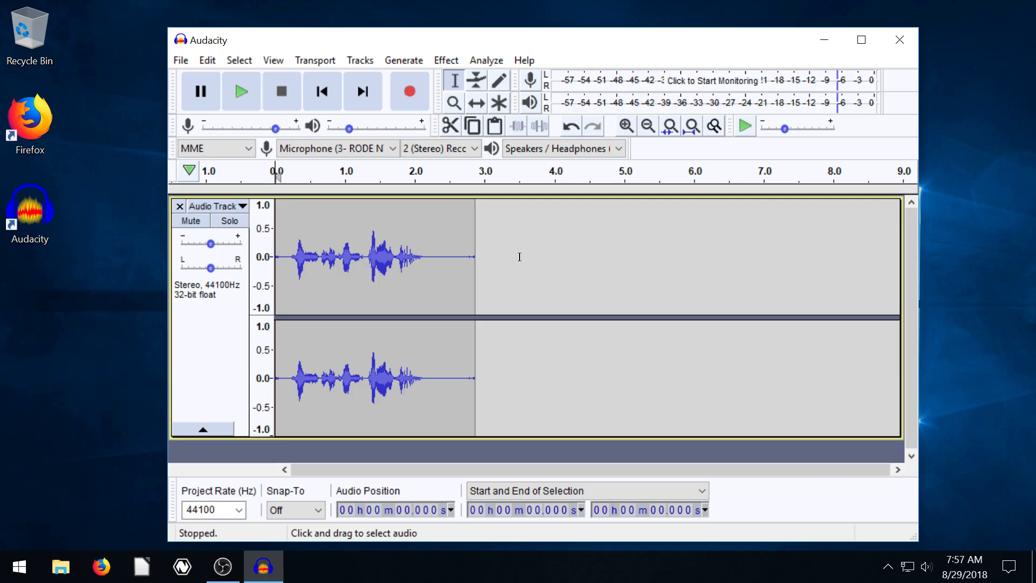
pyautogui.moveTo(536, 212)
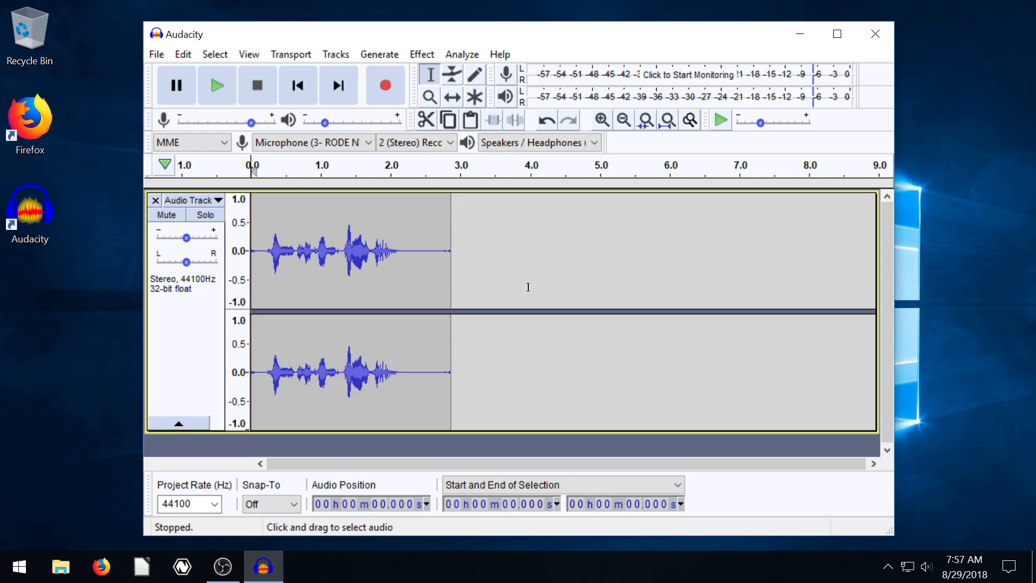
pyautogui.moveTo(522, 277)
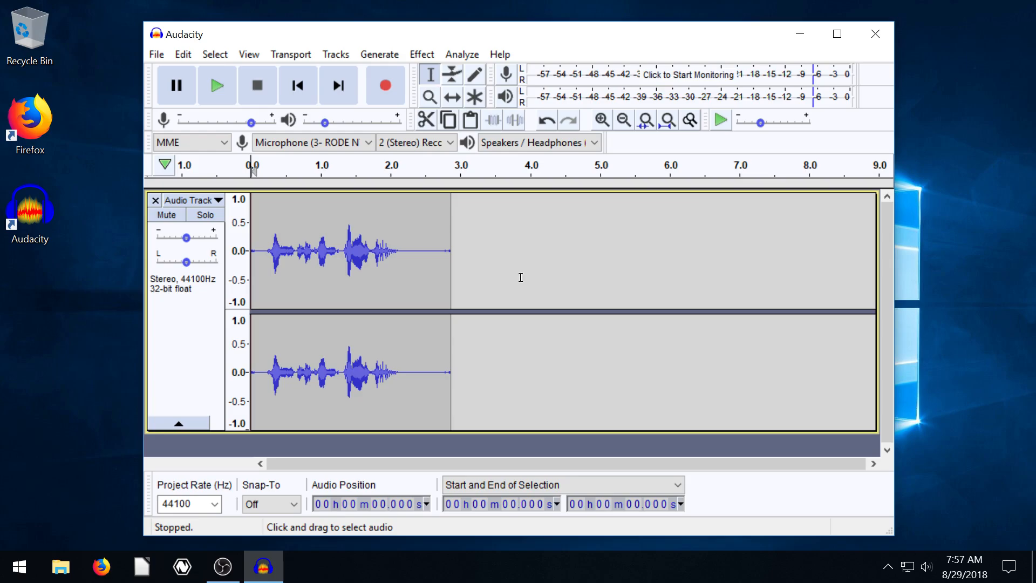
pyautogui.moveTo(499, 261)
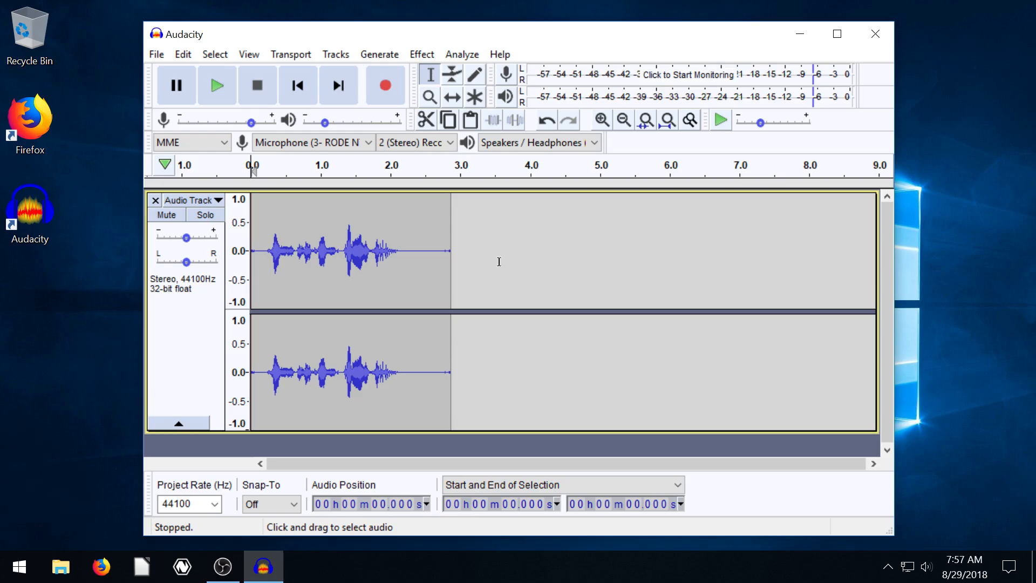
pyautogui.moveTo(397, 199)
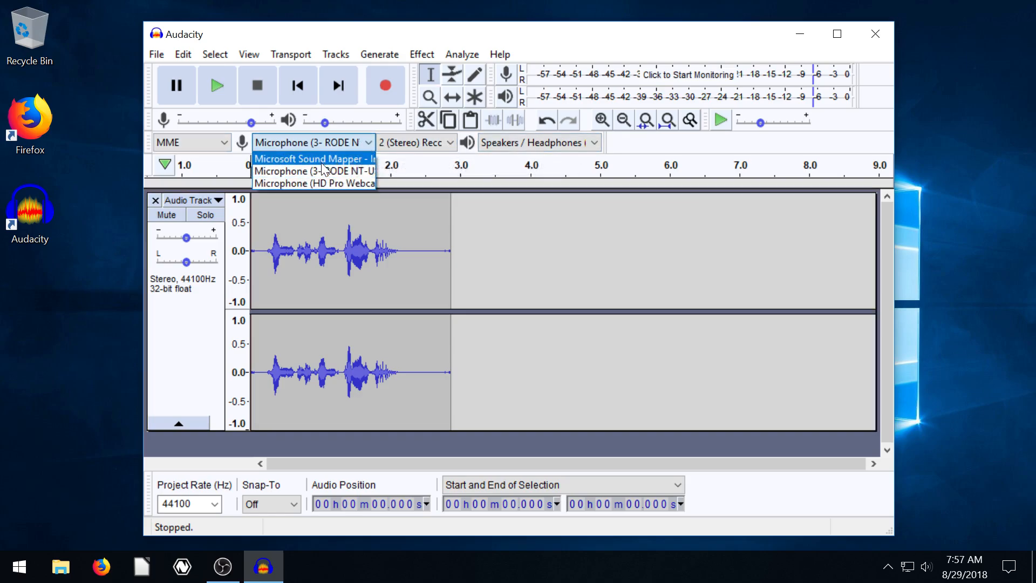
pyautogui.moveTo(310, 173)
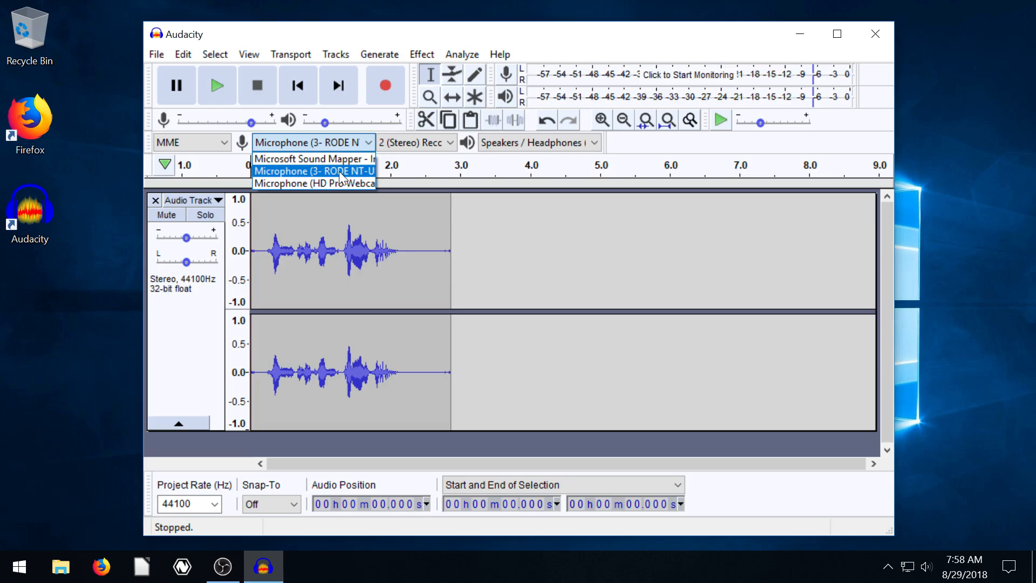
pyautogui.moveTo(313, 186)
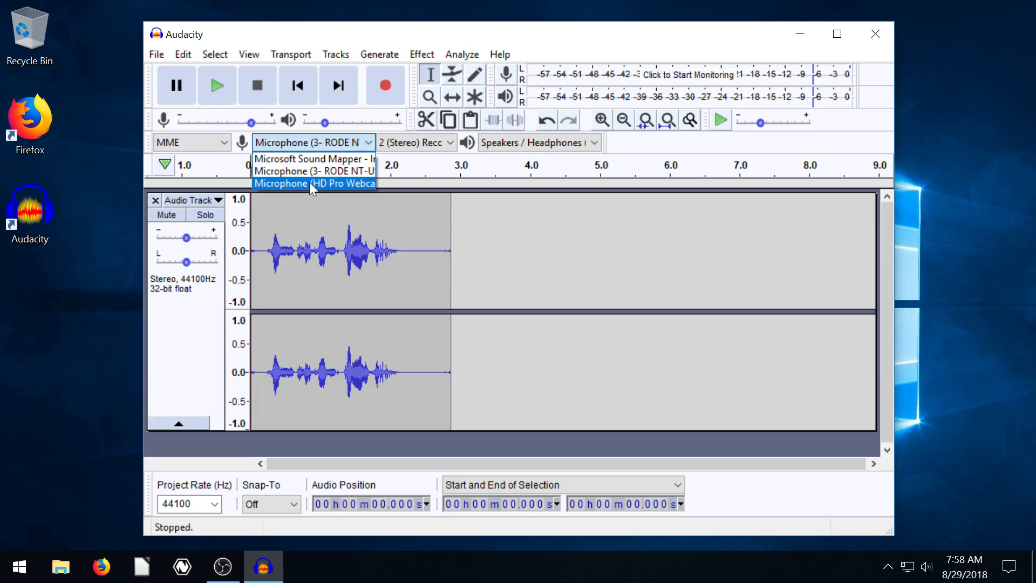
# Choose Microphone (HD Pro Webcam) as the recording device.
pyautogui.click(315, 184)
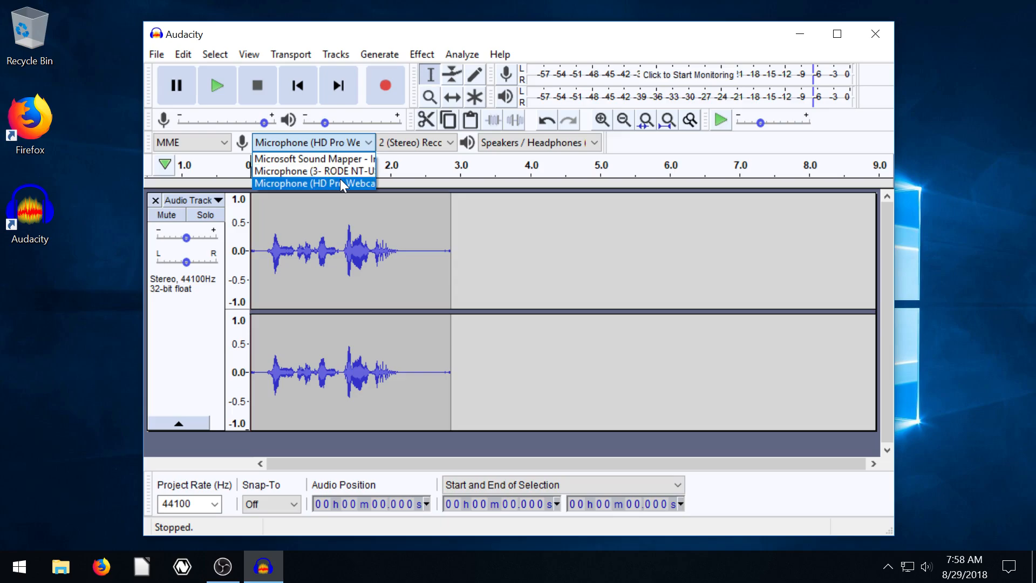
pyautogui.moveTo(298, 188)
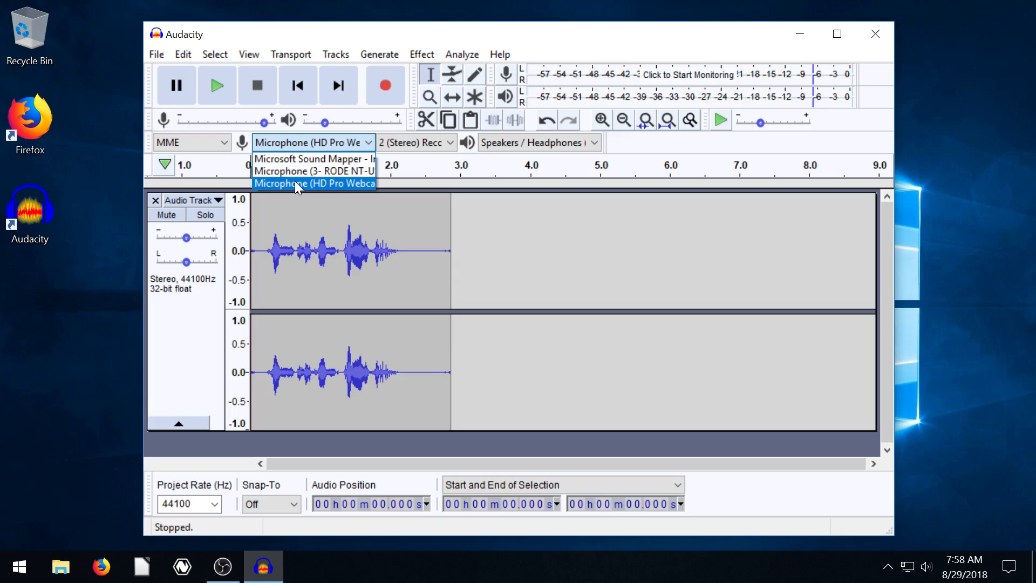
pyautogui.click(314, 183)
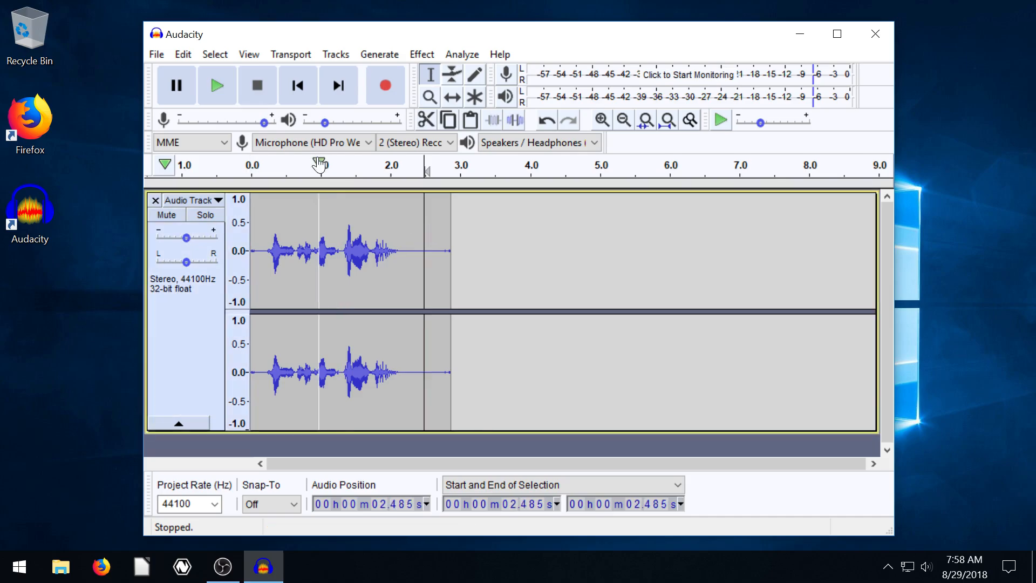
# Record a second voice take, extending the track to about five seconds.
pyautogui.click(386, 85)
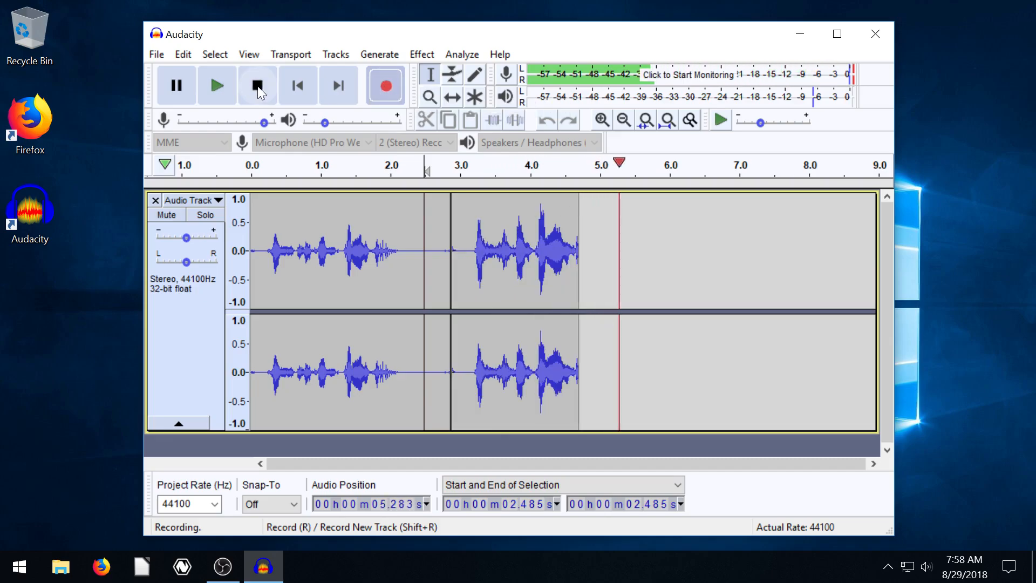
pyautogui.click(257, 85)
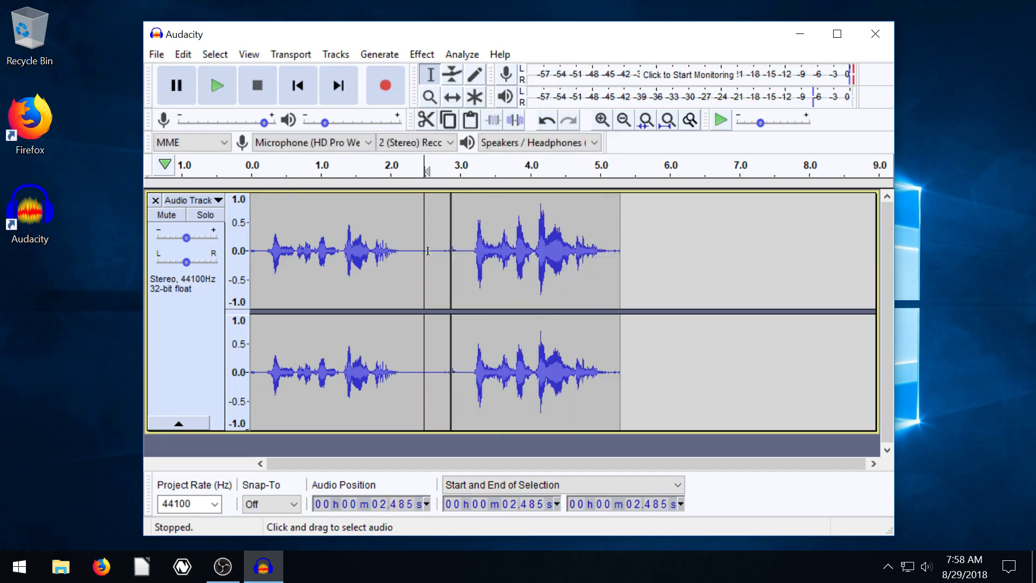
# Set the recording device to Microsoft Sound Mapper - Input and bring up Windows Sound settings.
pyautogui.click(265, 250)
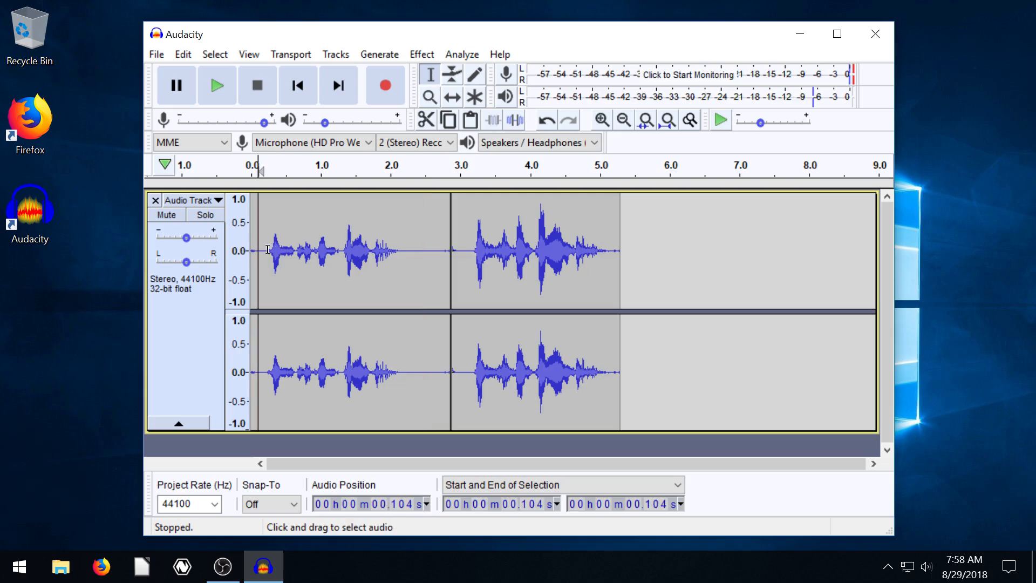
pyautogui.moveTo(468, 243)
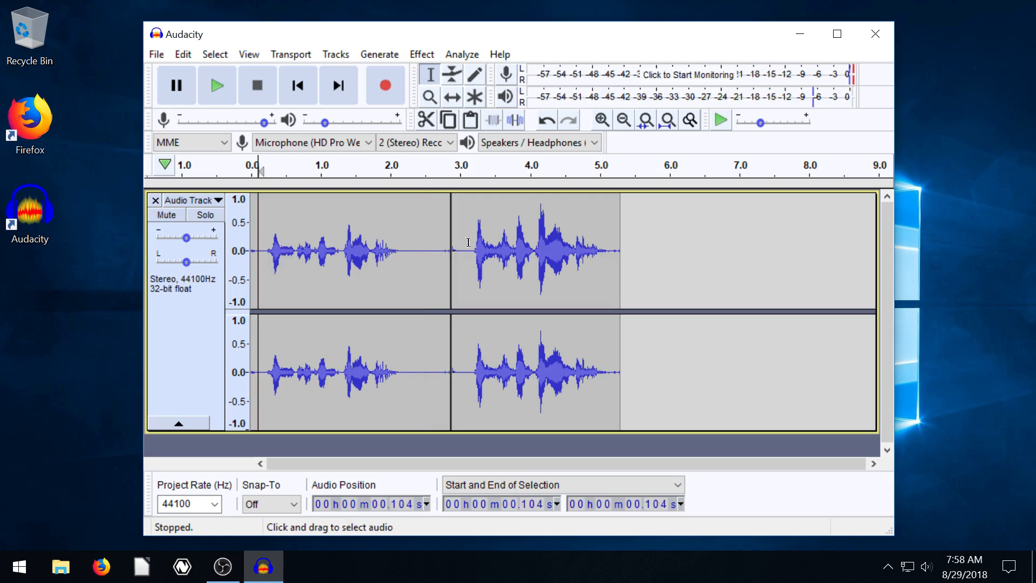
pyautogui.click(216, 85)
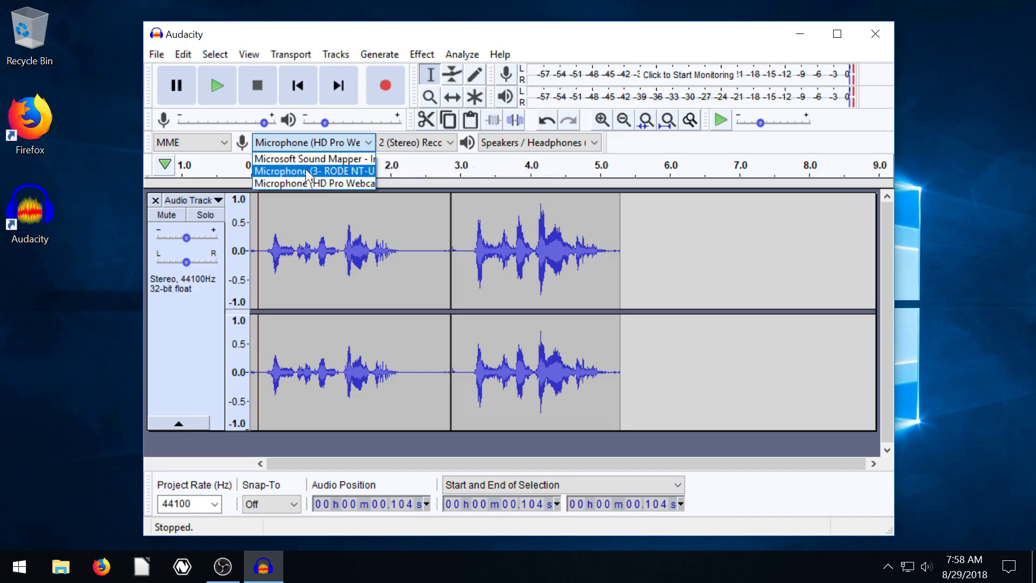
pyautogui.click(313, 159)
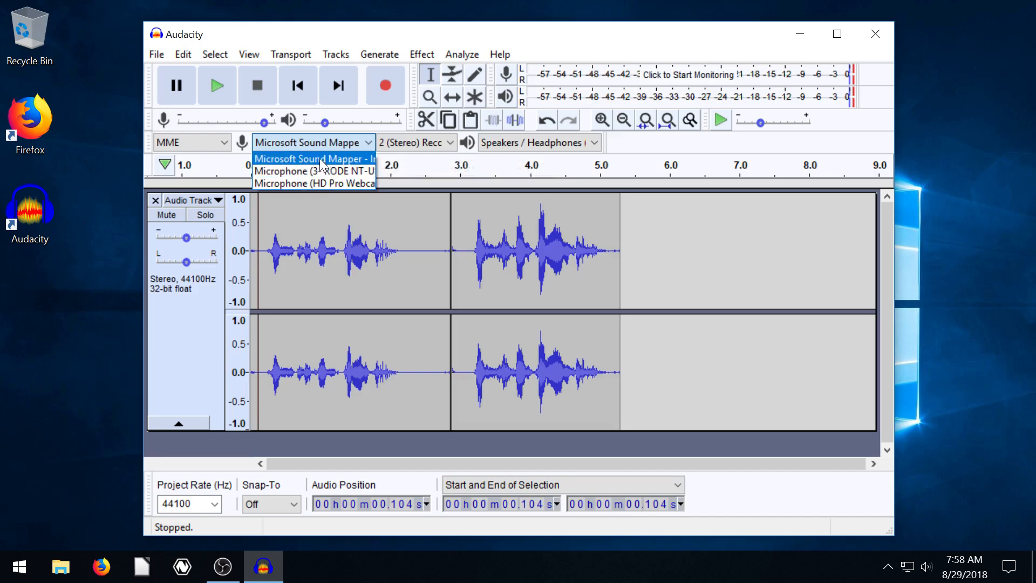
pyautogui.click(313, 159)
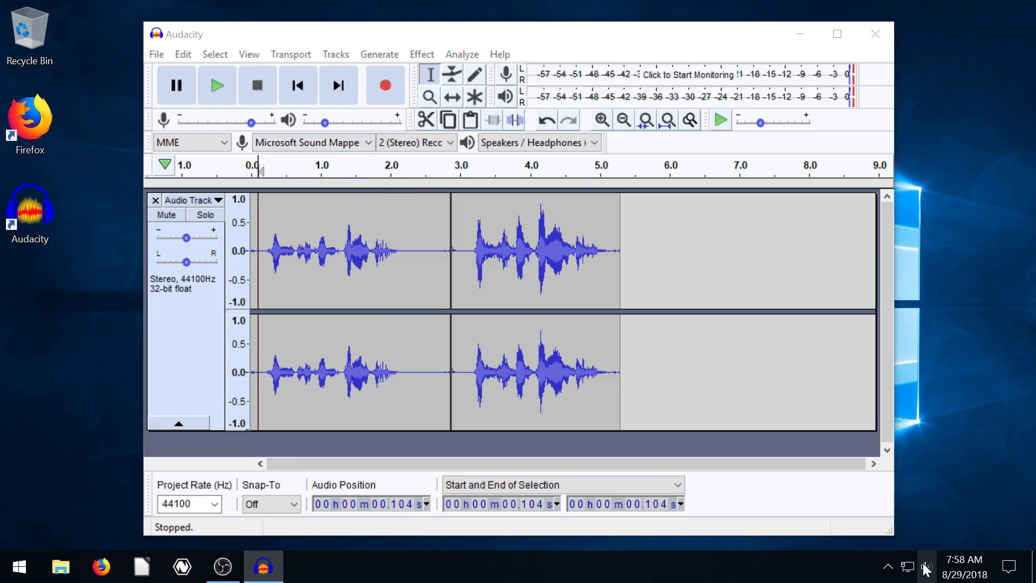
pyautogui.click(929, 565)
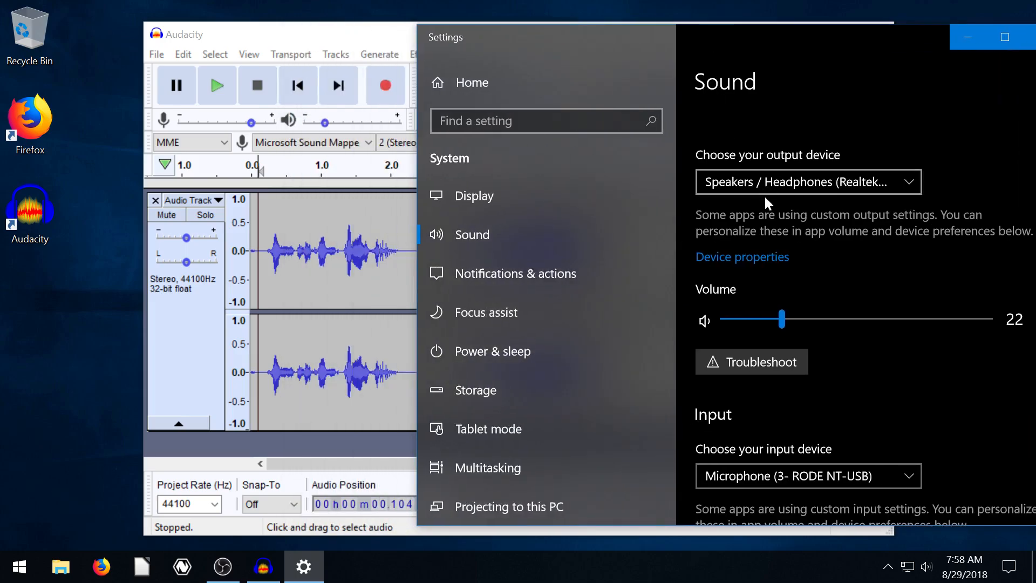
# Review the system input devices in Sound settings, then return to Audacity's playback device list.
pyautogui.scroll(-3)
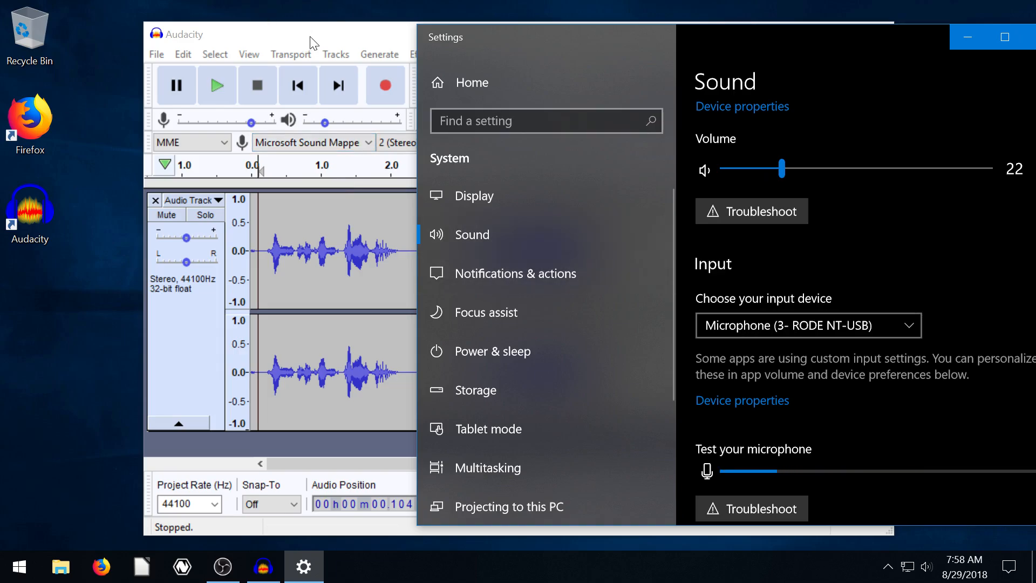
pyautogui.click(313, 143)
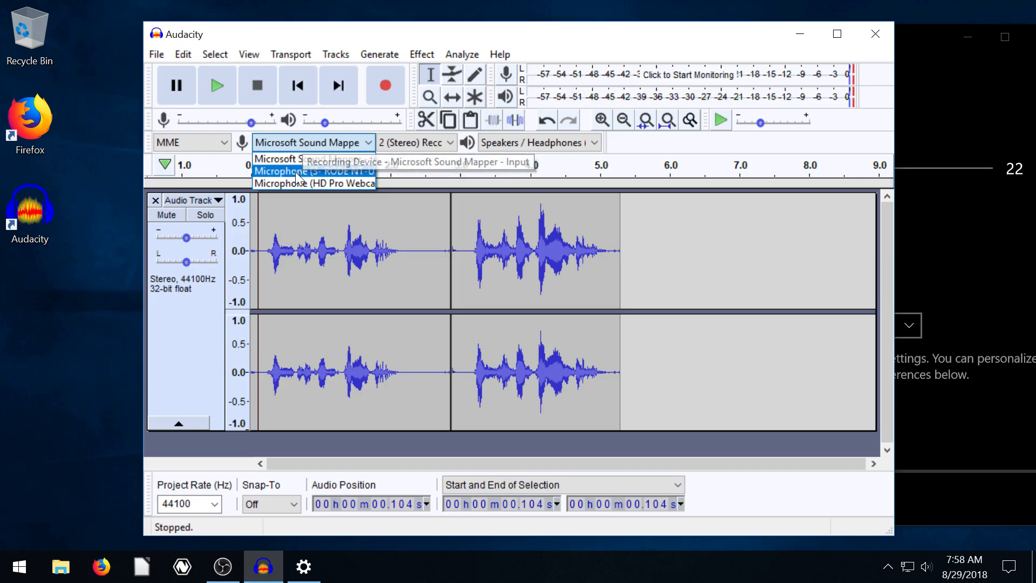
pyautogui.click(298, 172)
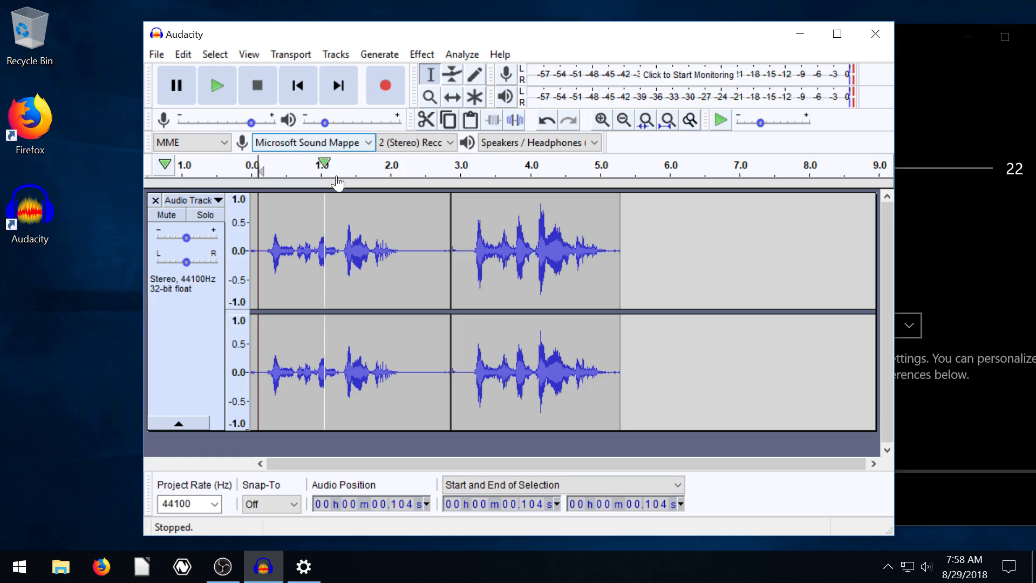
pyautogui.click(536, 143)
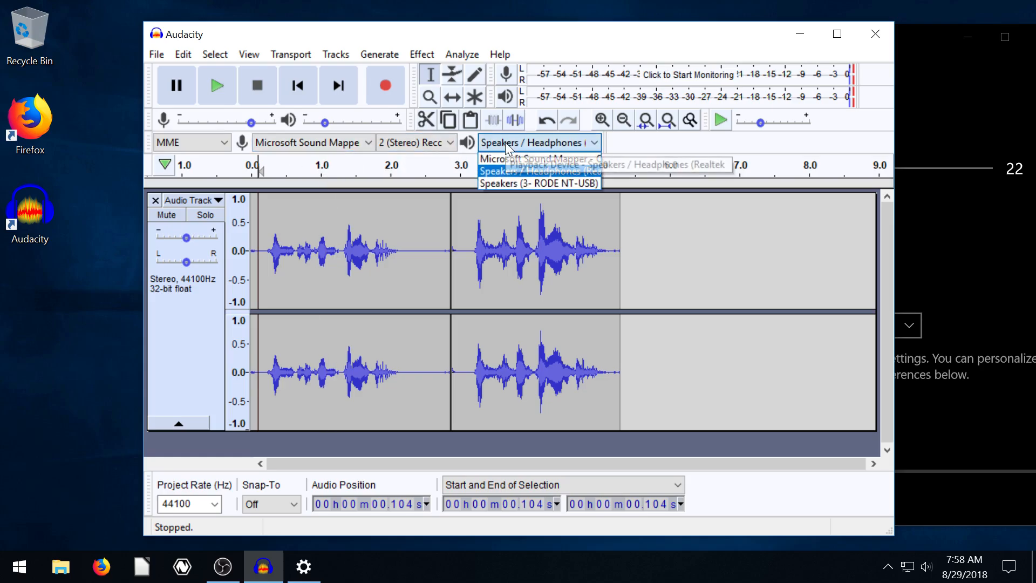
pyautogui.moveTo(516, 159)
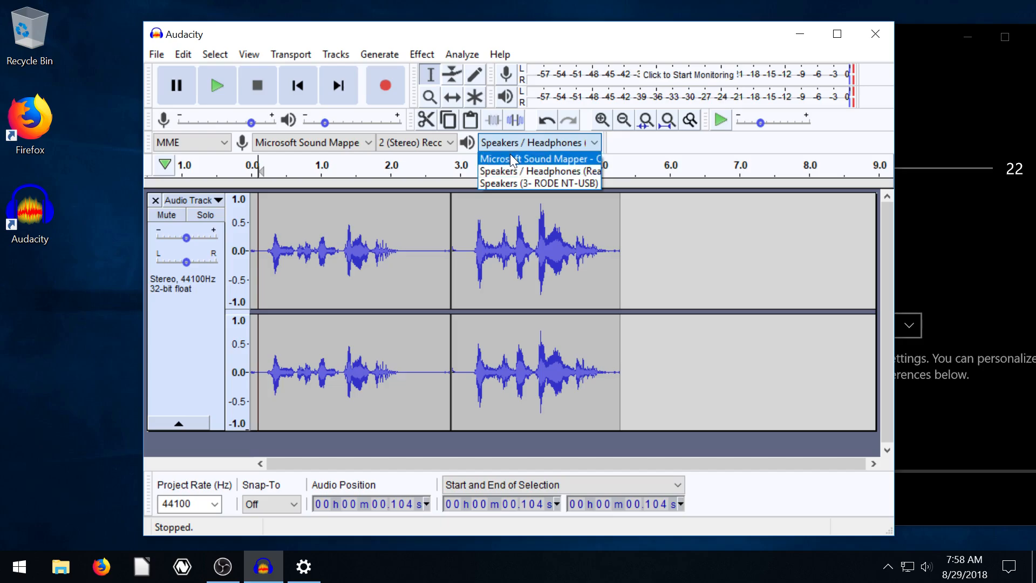
# Set the playback device to Speakers (3- RODE NT-USB) after trying the Realtek speakers.
pyautogui.click(538, 159)
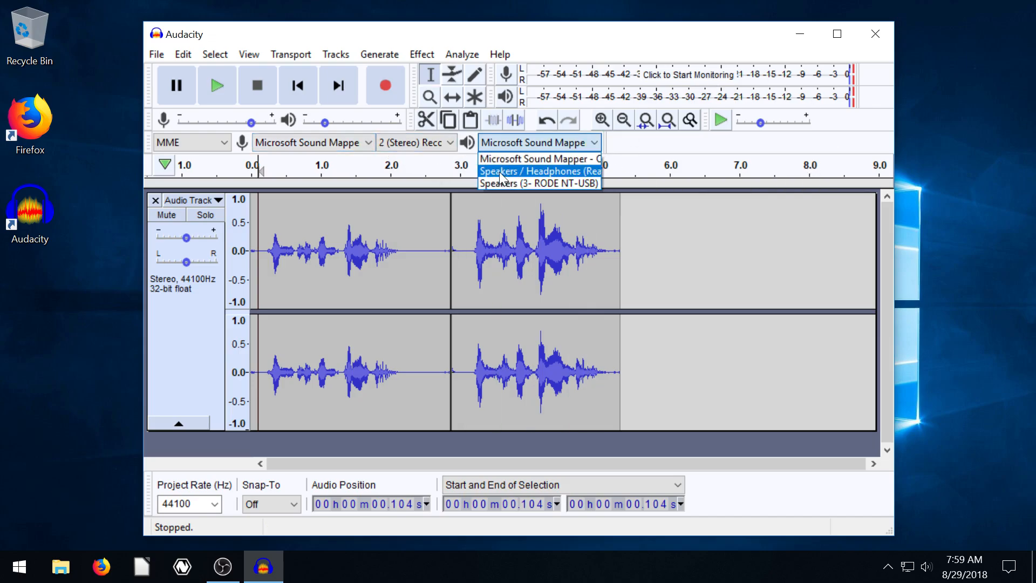
pyautogui.click(540, 170)
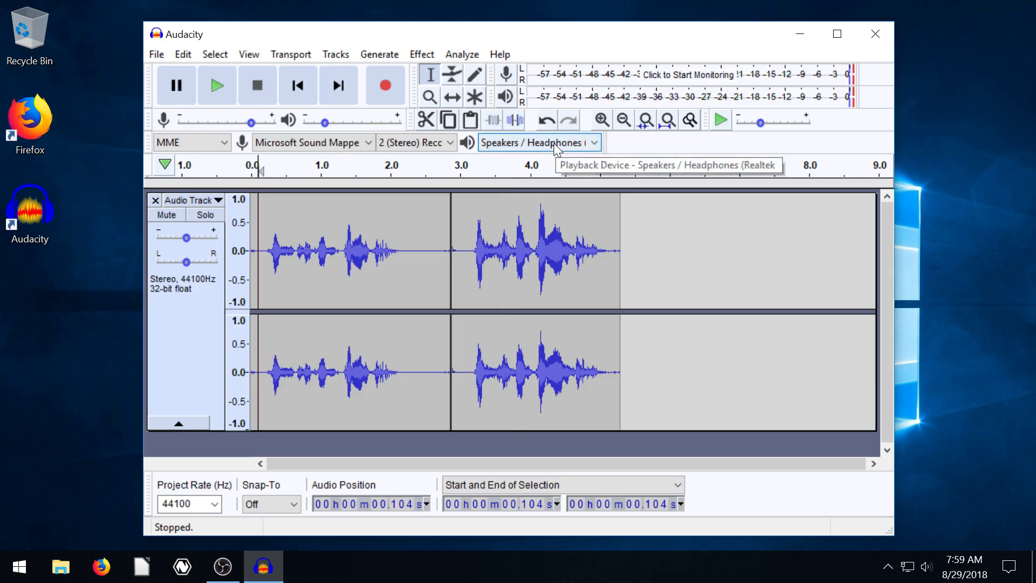
pyautogui.moveTo(592, 142)
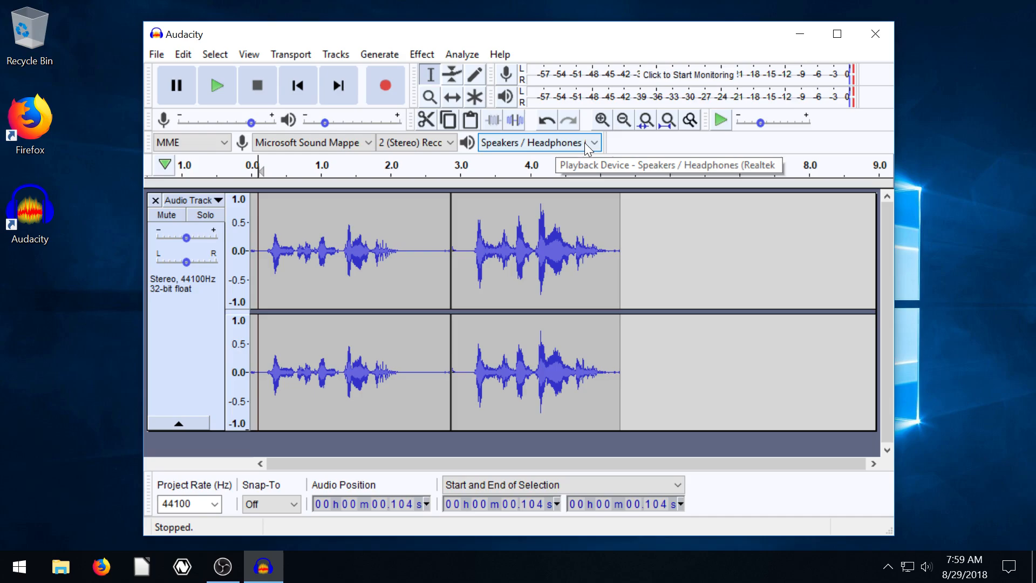
pyautogui.moveTo(657, 151)
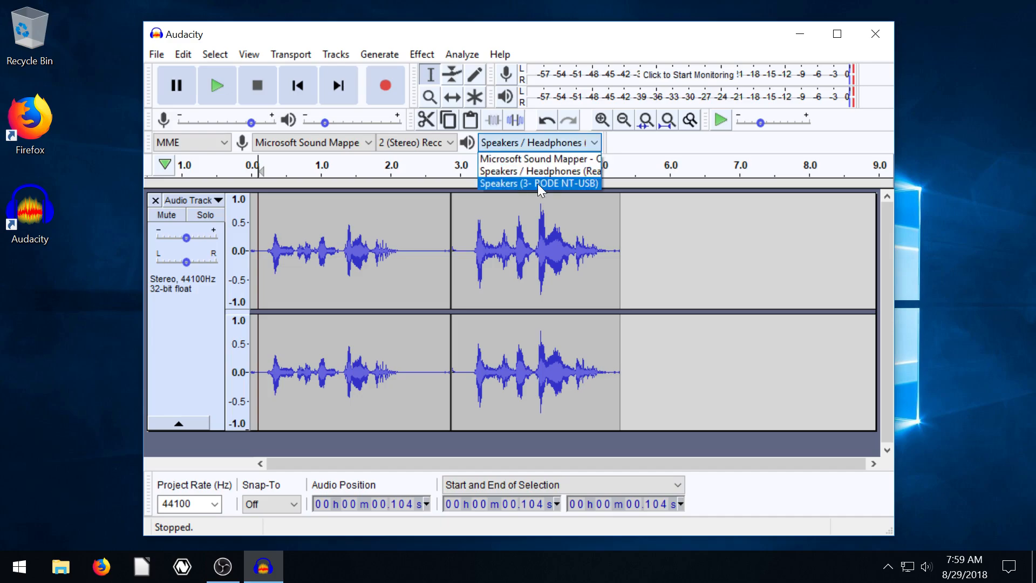
pyautogui.click(539, 184)
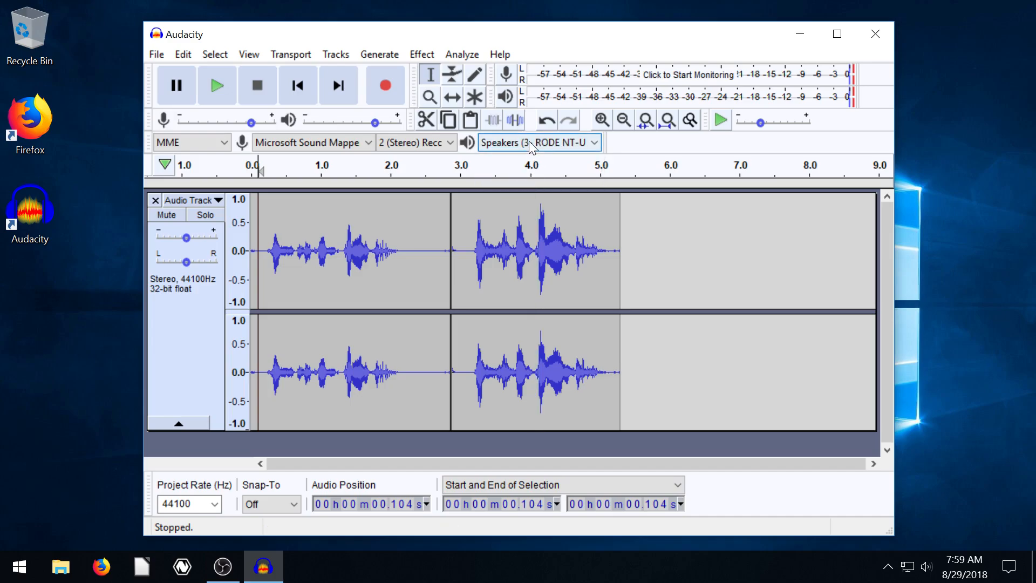
pyautogui.moveTo(621, 149)
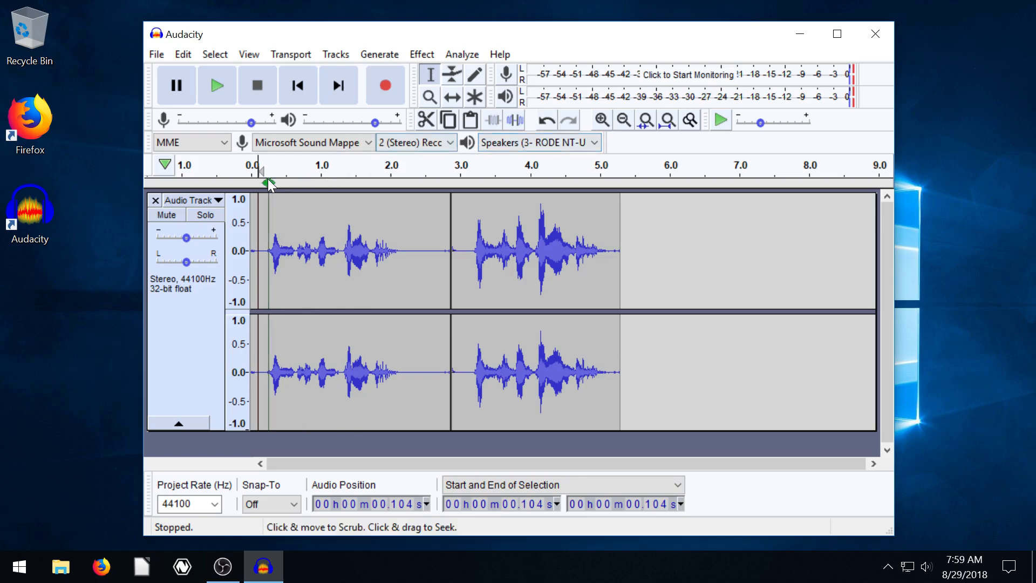
# Play the recording from about 1.9 s through the RODE output, then stop and reach the Edit menu.
pyautogui.click(216, 85)
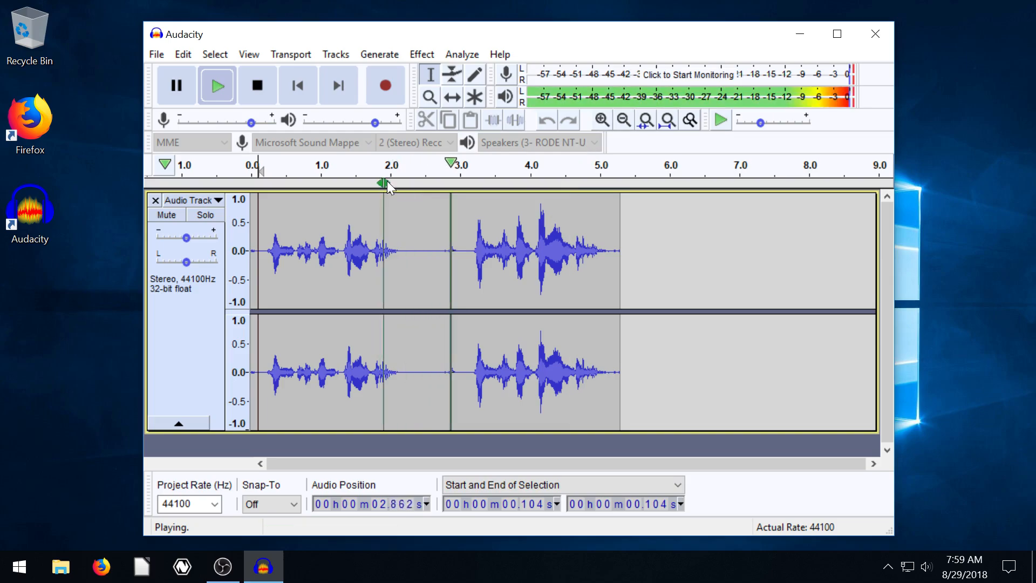
pyautogui.click(257, 84)
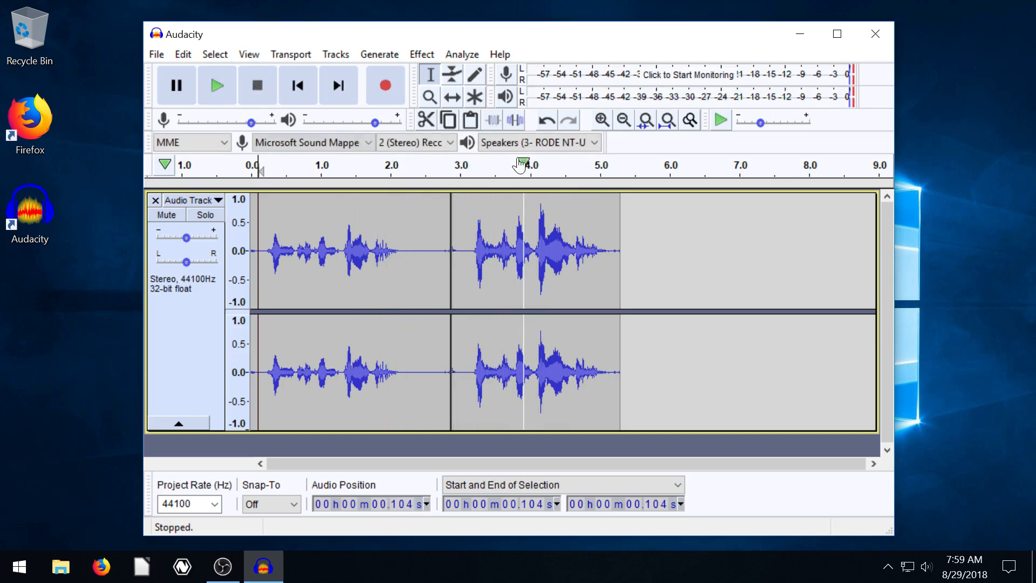
pyautogui.moveTo(504, 142)
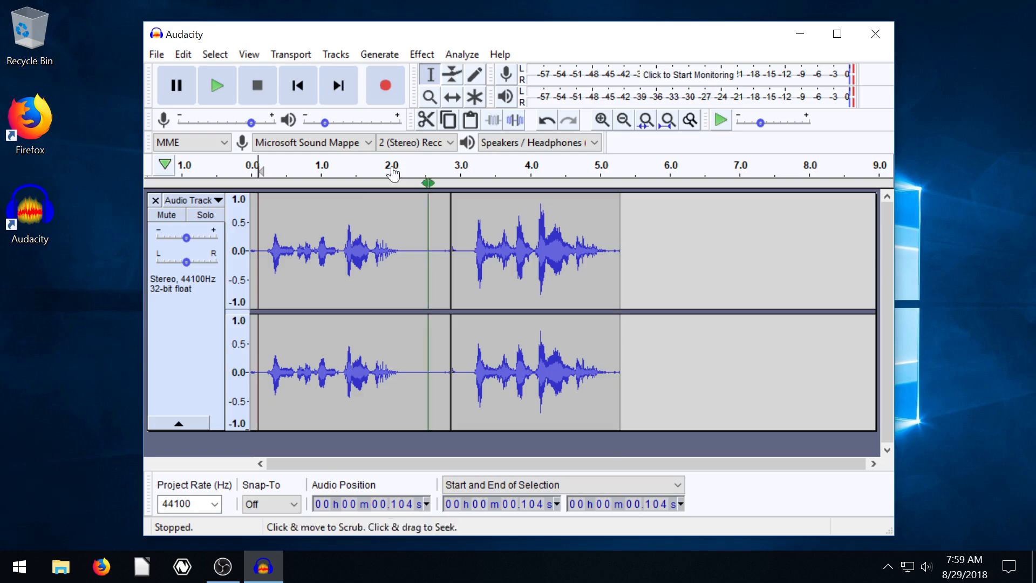
pyautogui.click(183, 54)
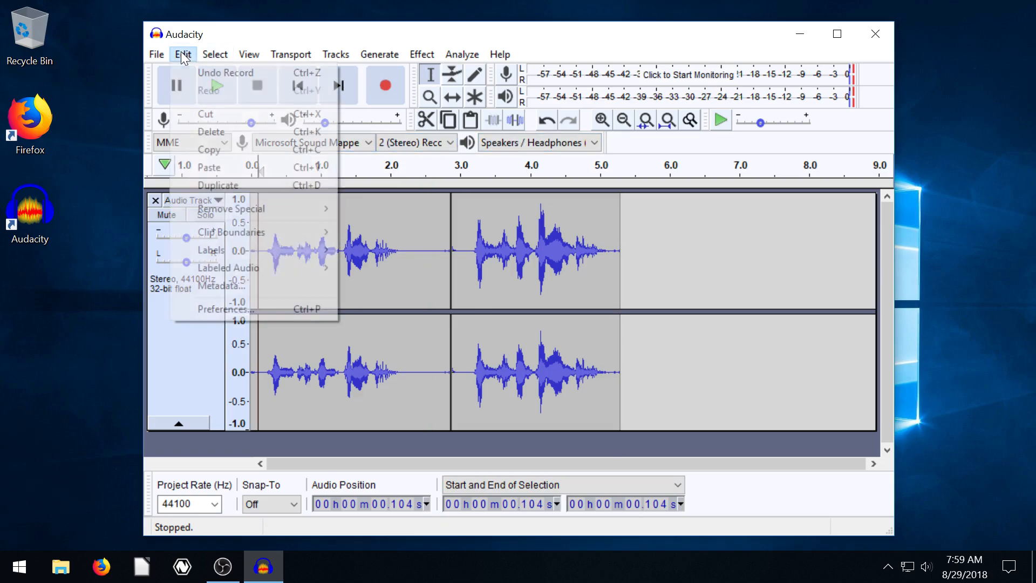
pyautogui.click(224, 308)
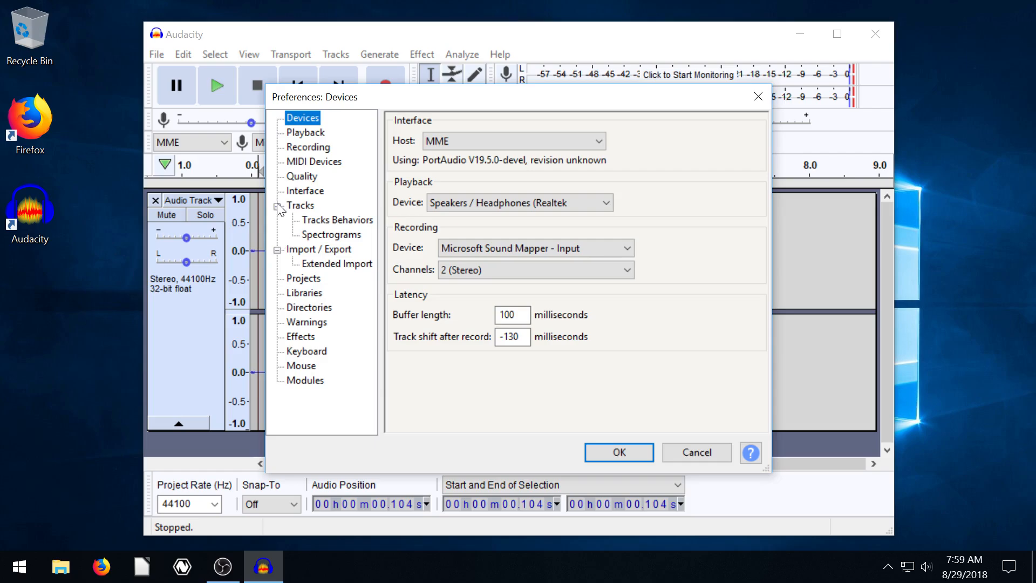
pyautogui.click(302, 119)
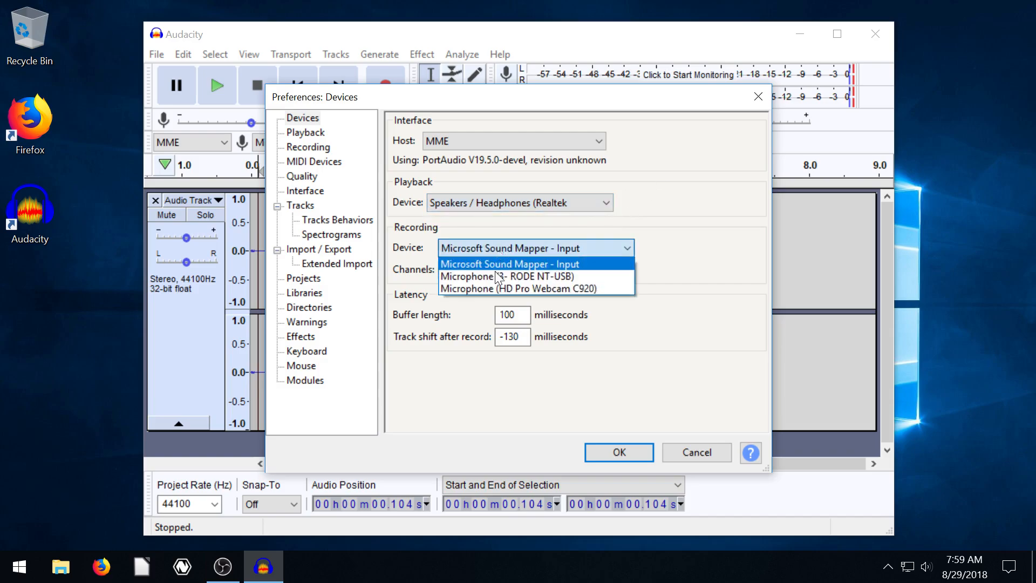
pyautogui.click(508, 263)
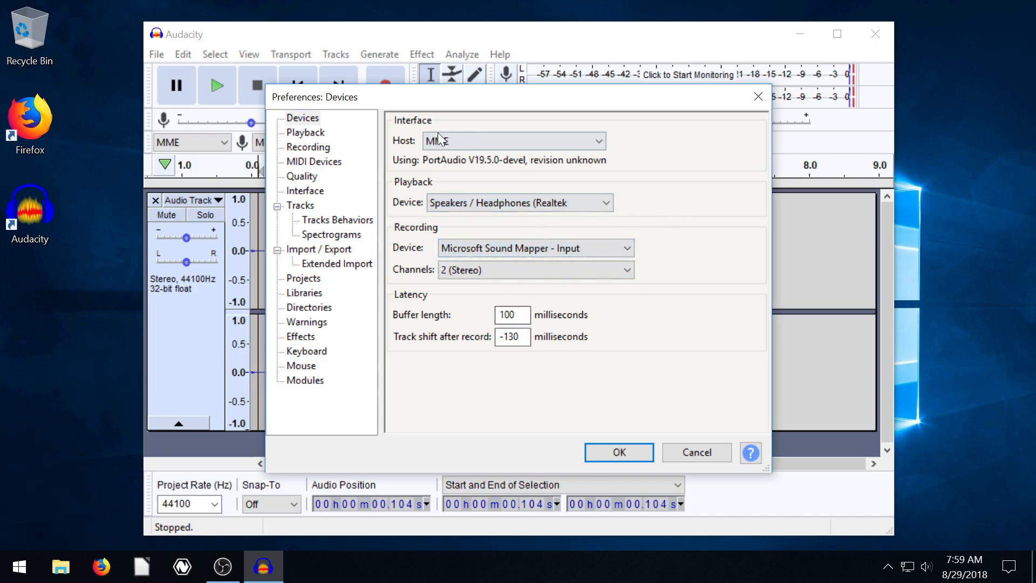
pyautogui.click(514, 140)
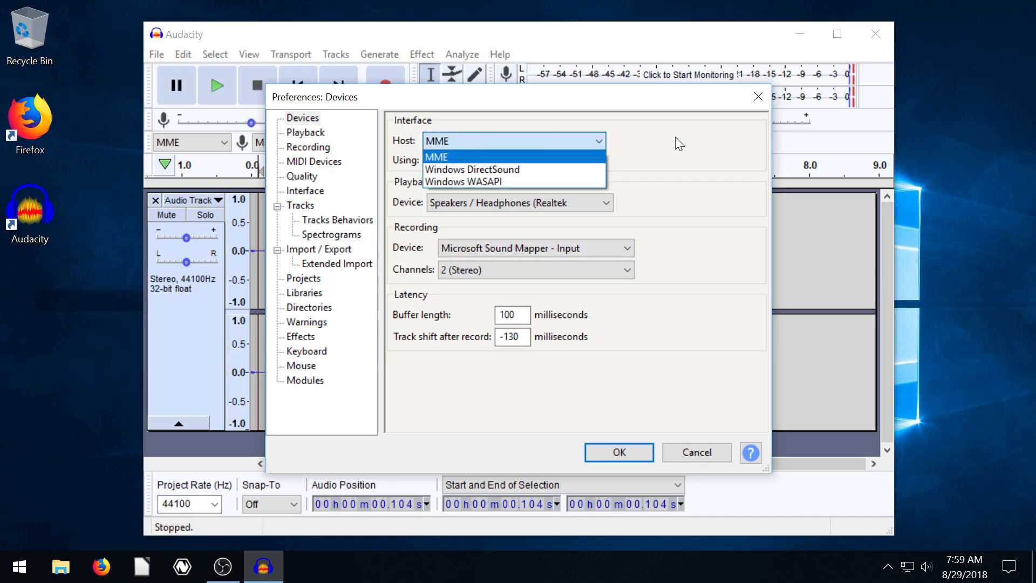
pyautogui.click(438, 157)
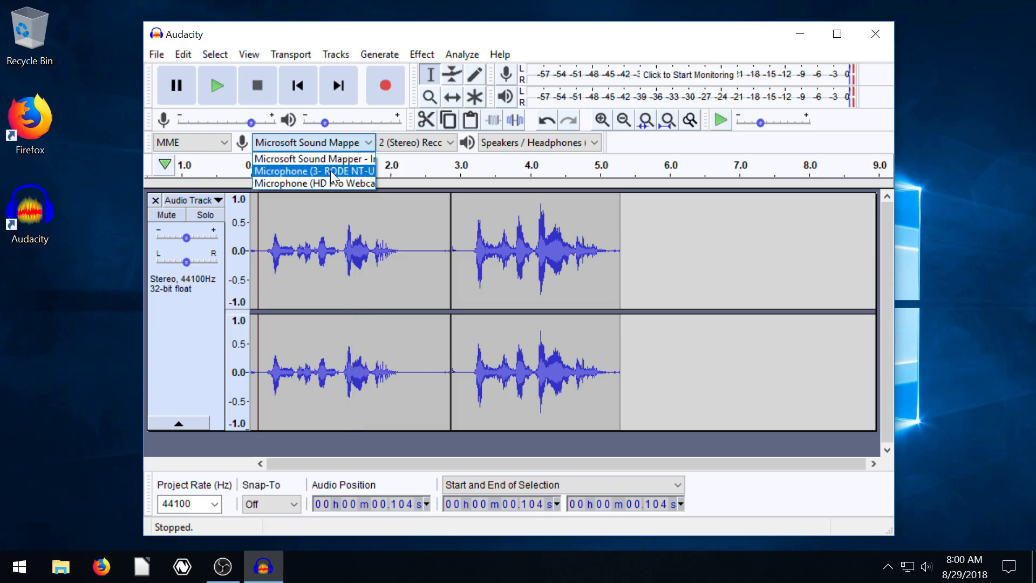
pyautogui.moveTo(313, 159)
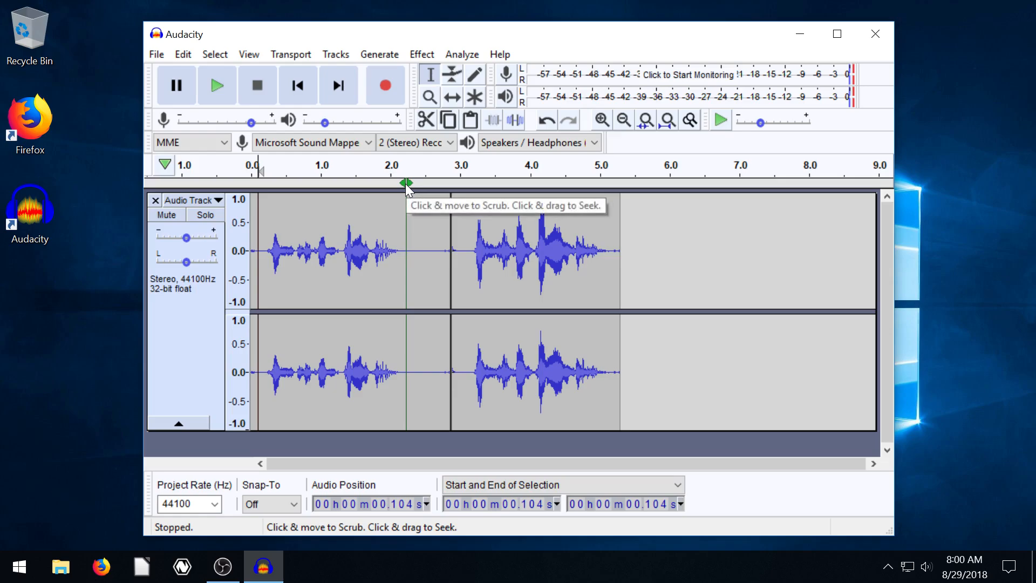
pyautogui.moveTo(601, 297)
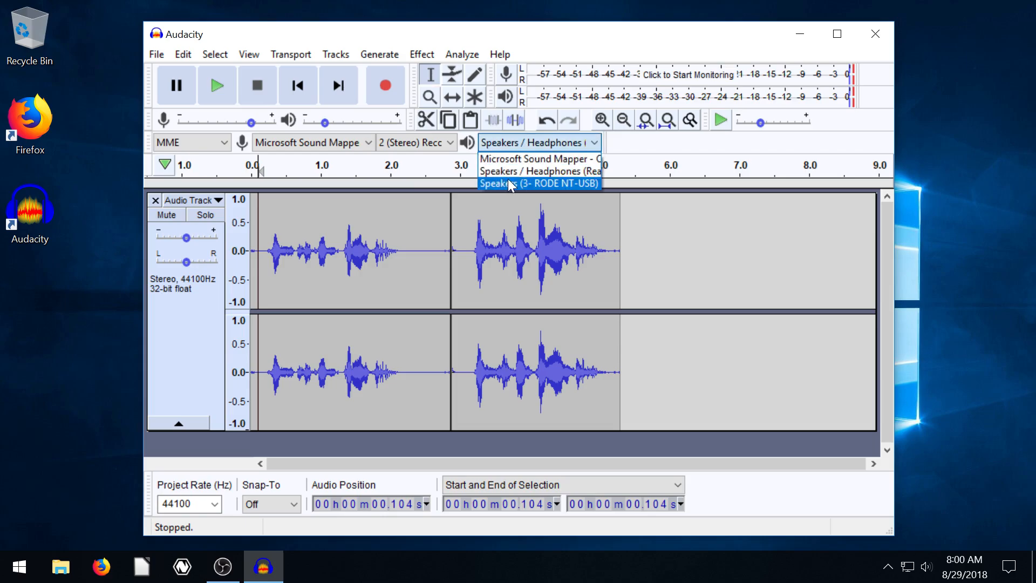
pyautogui.click(540, 184)
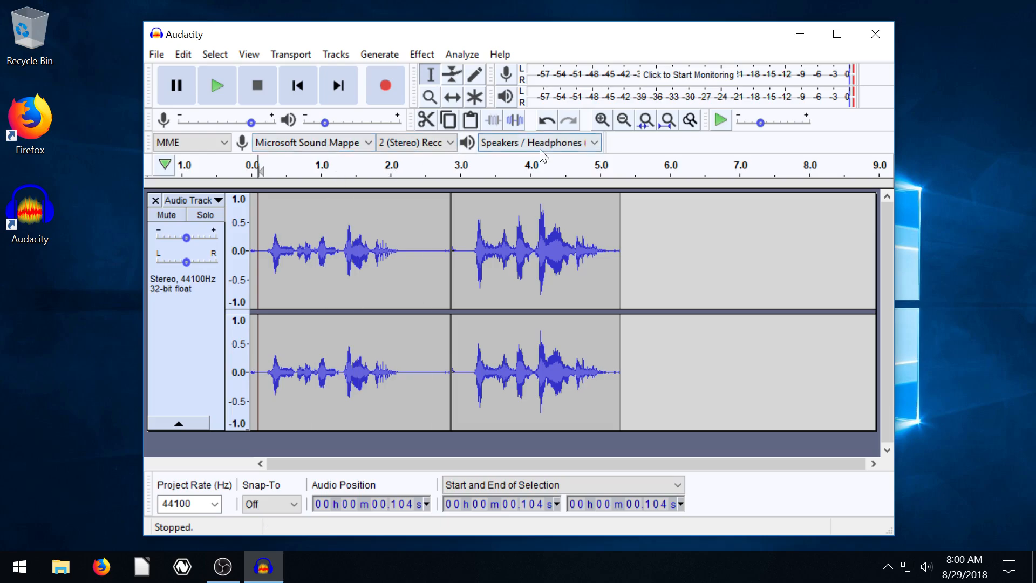
pyautogui.moveTo(742, 279)
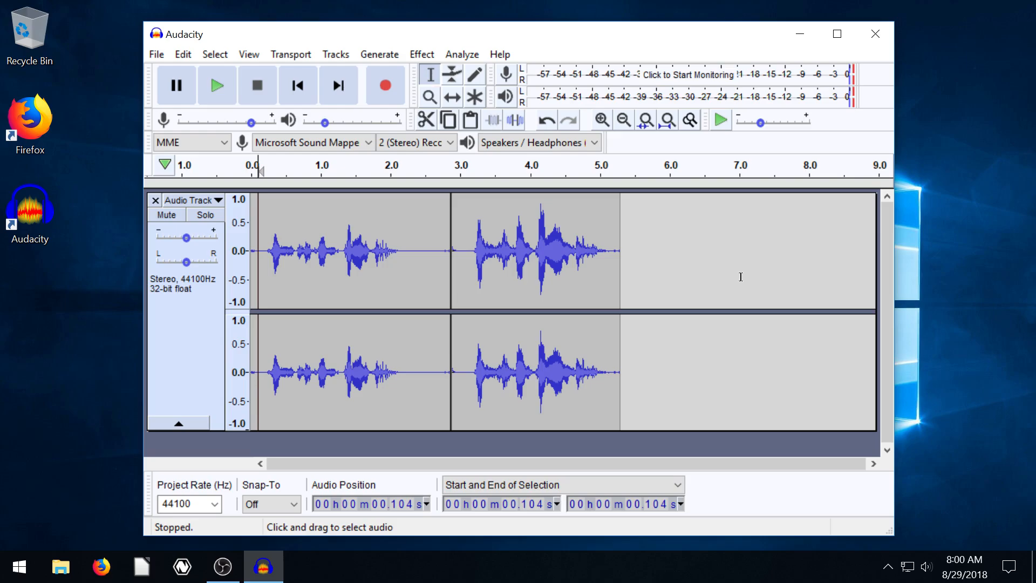
pyautogui.moveTo(371, 266)
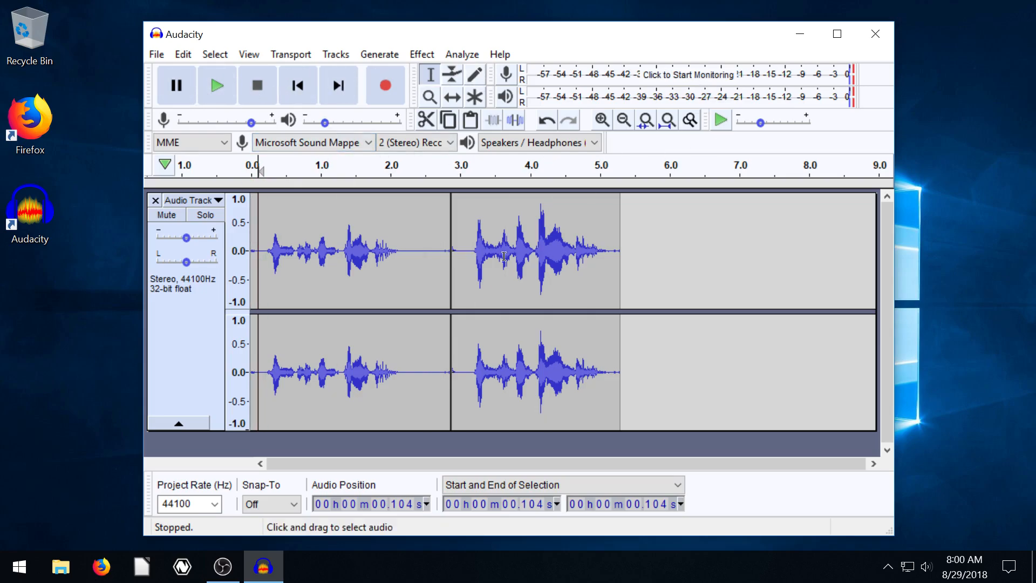
pyautogui.moveTo(745, 272)
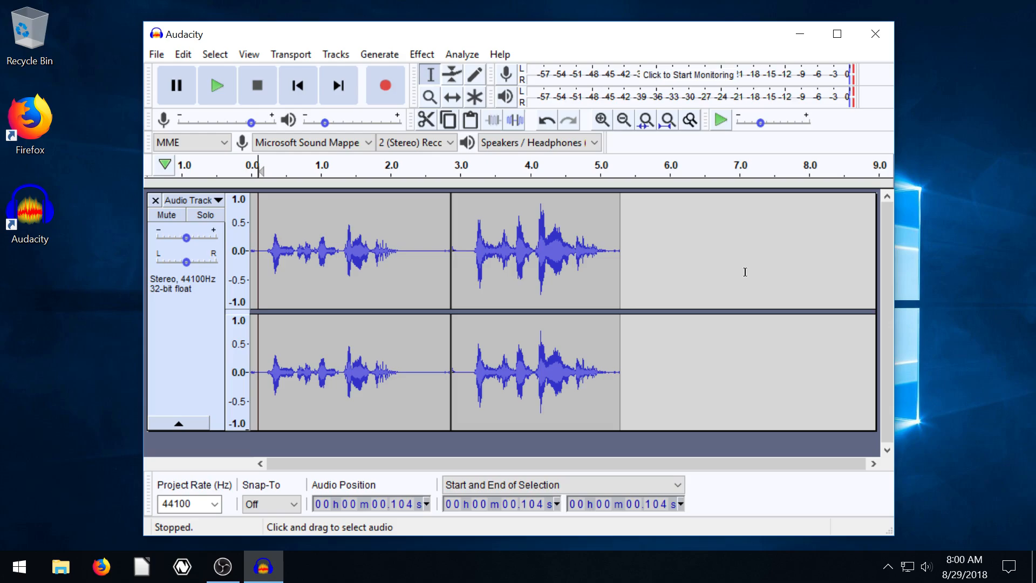